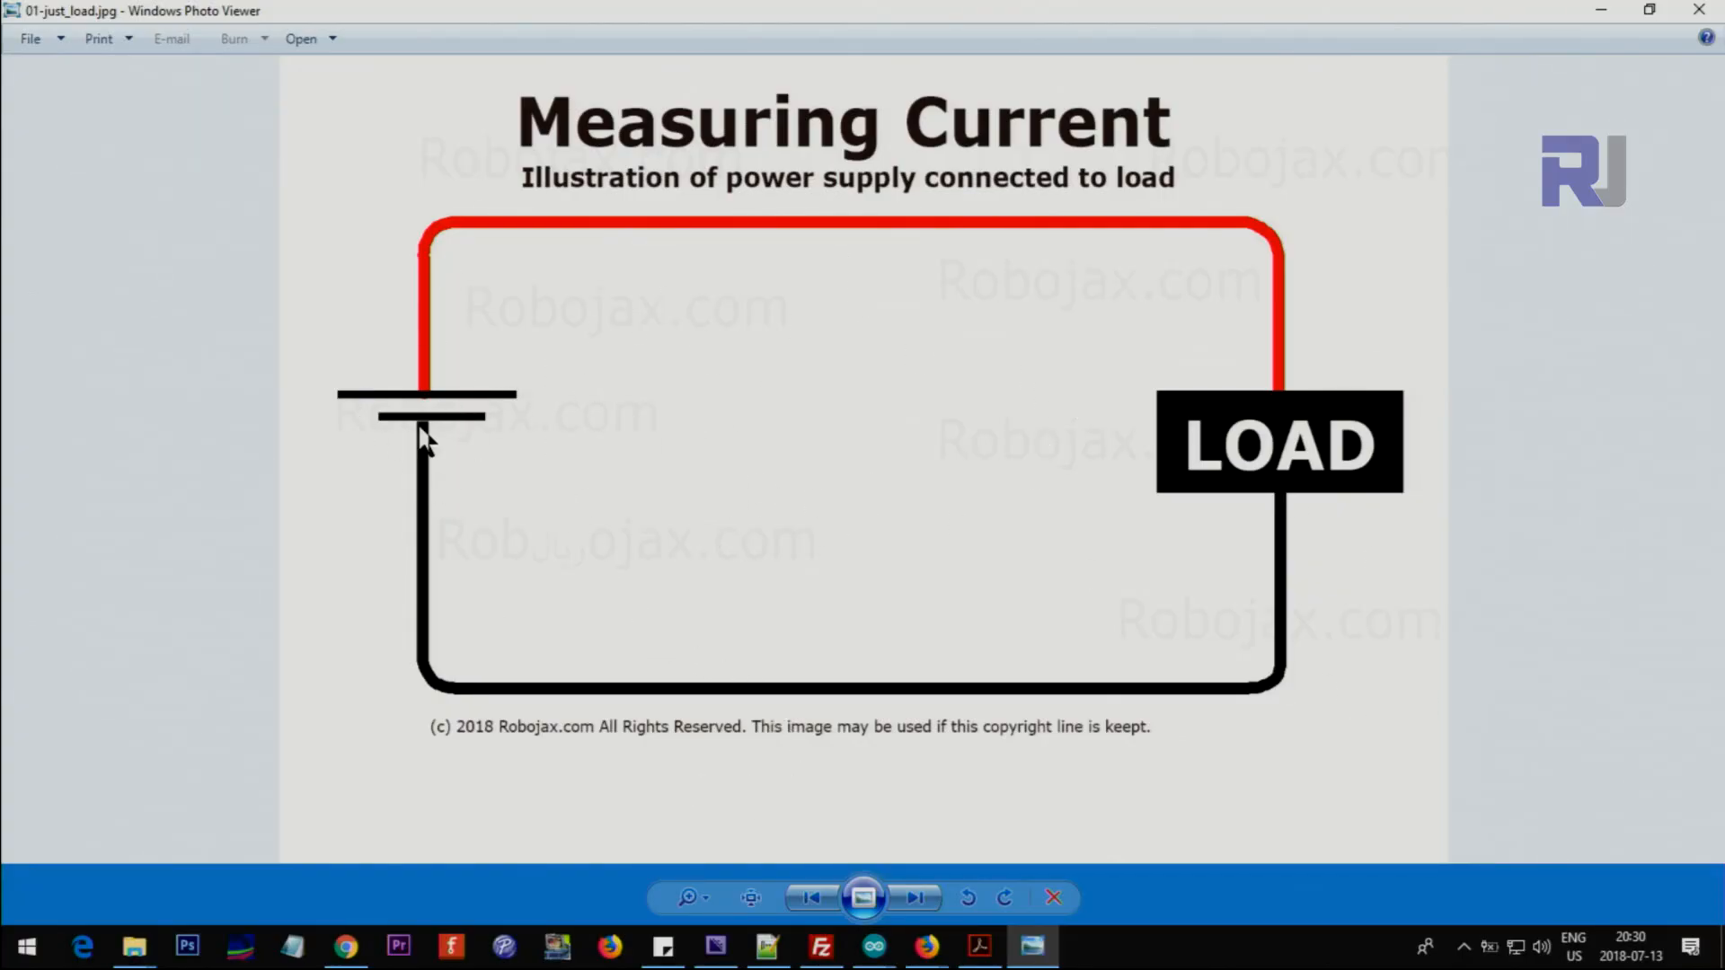
mouse_move(1207, 500)
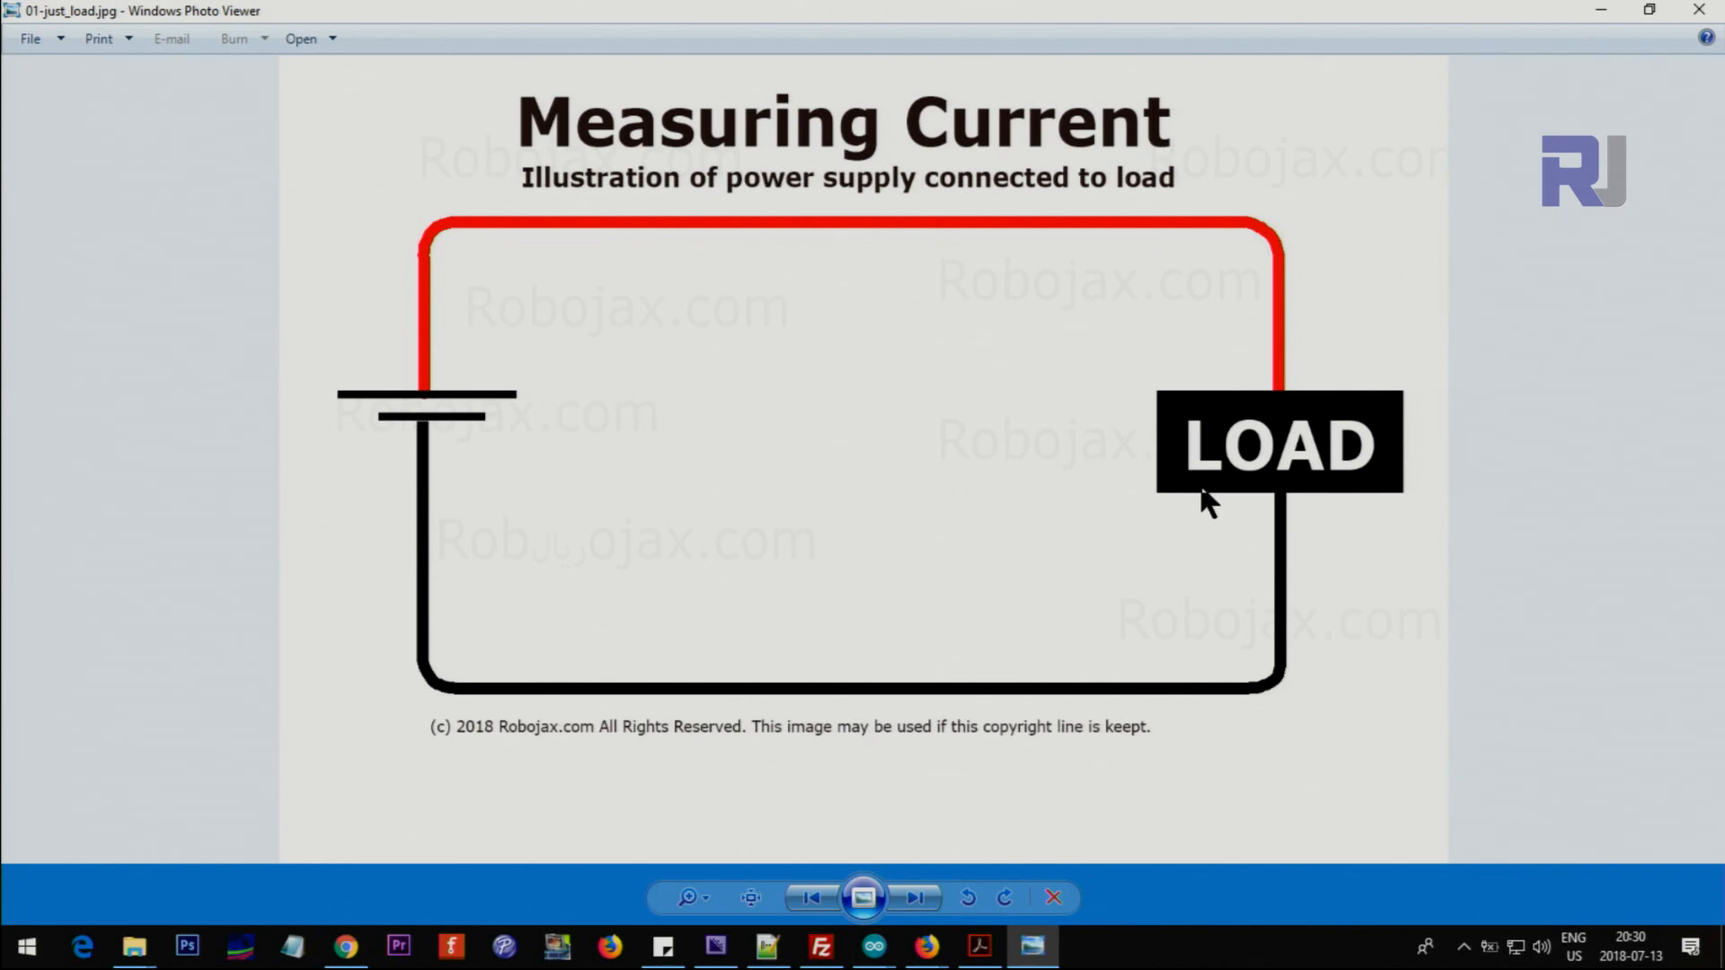
mouse_move(801, 206)
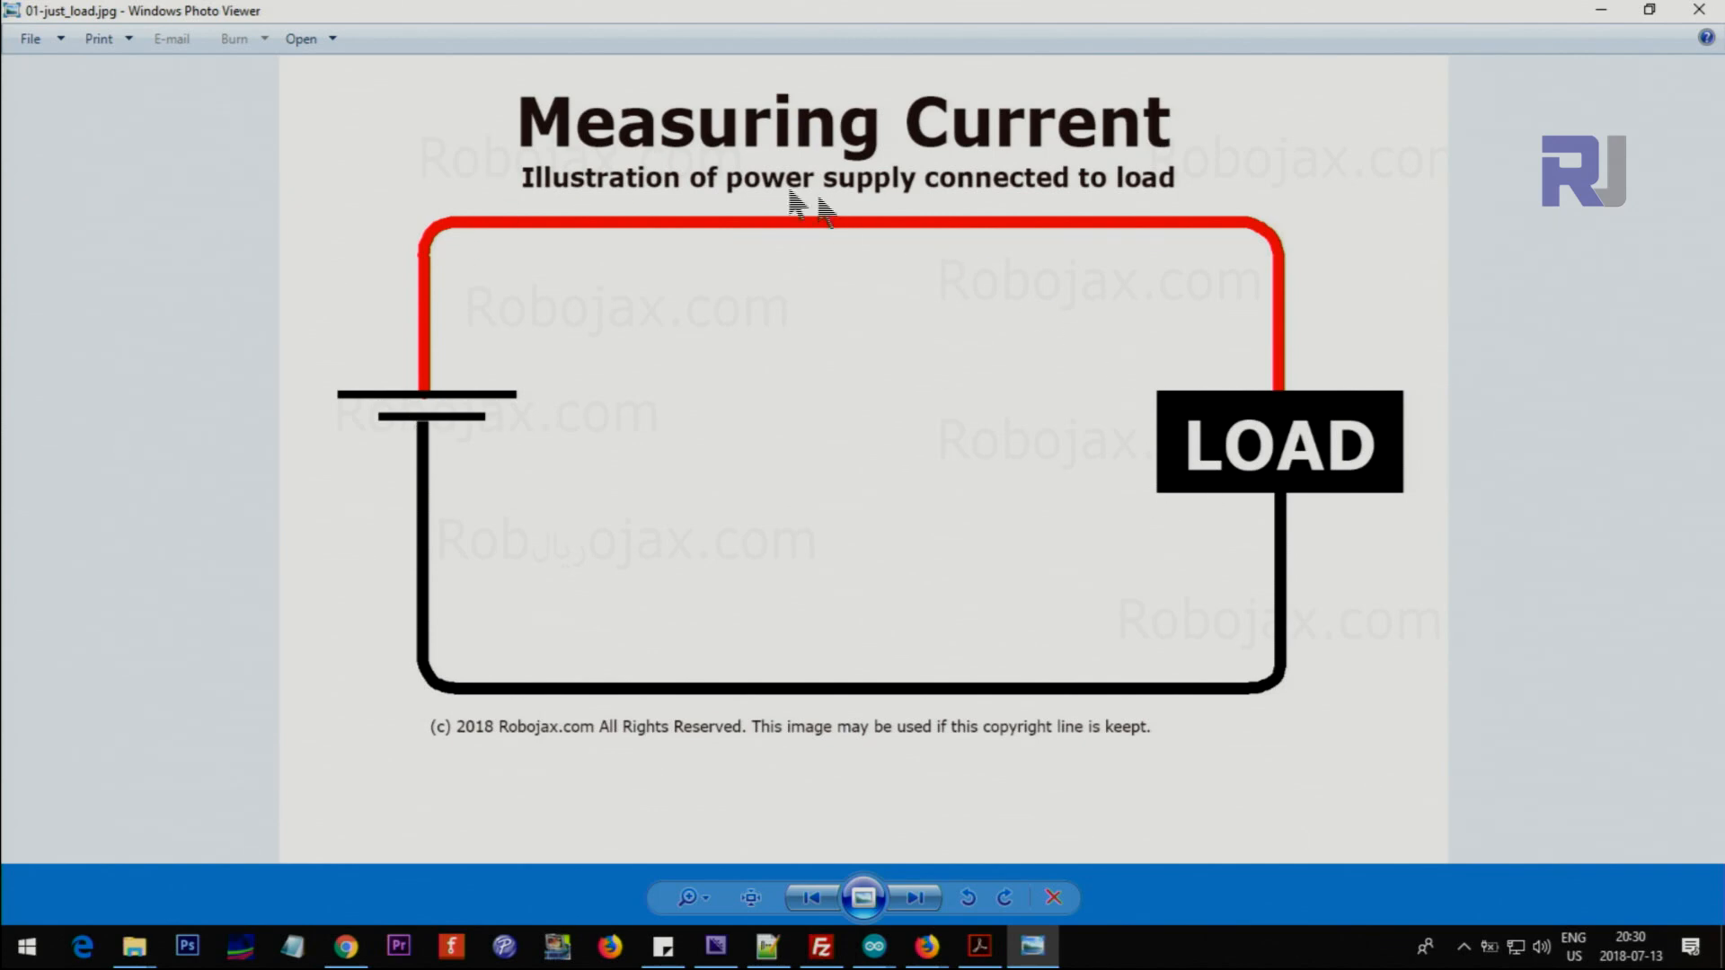
mouse_move(471, 245)
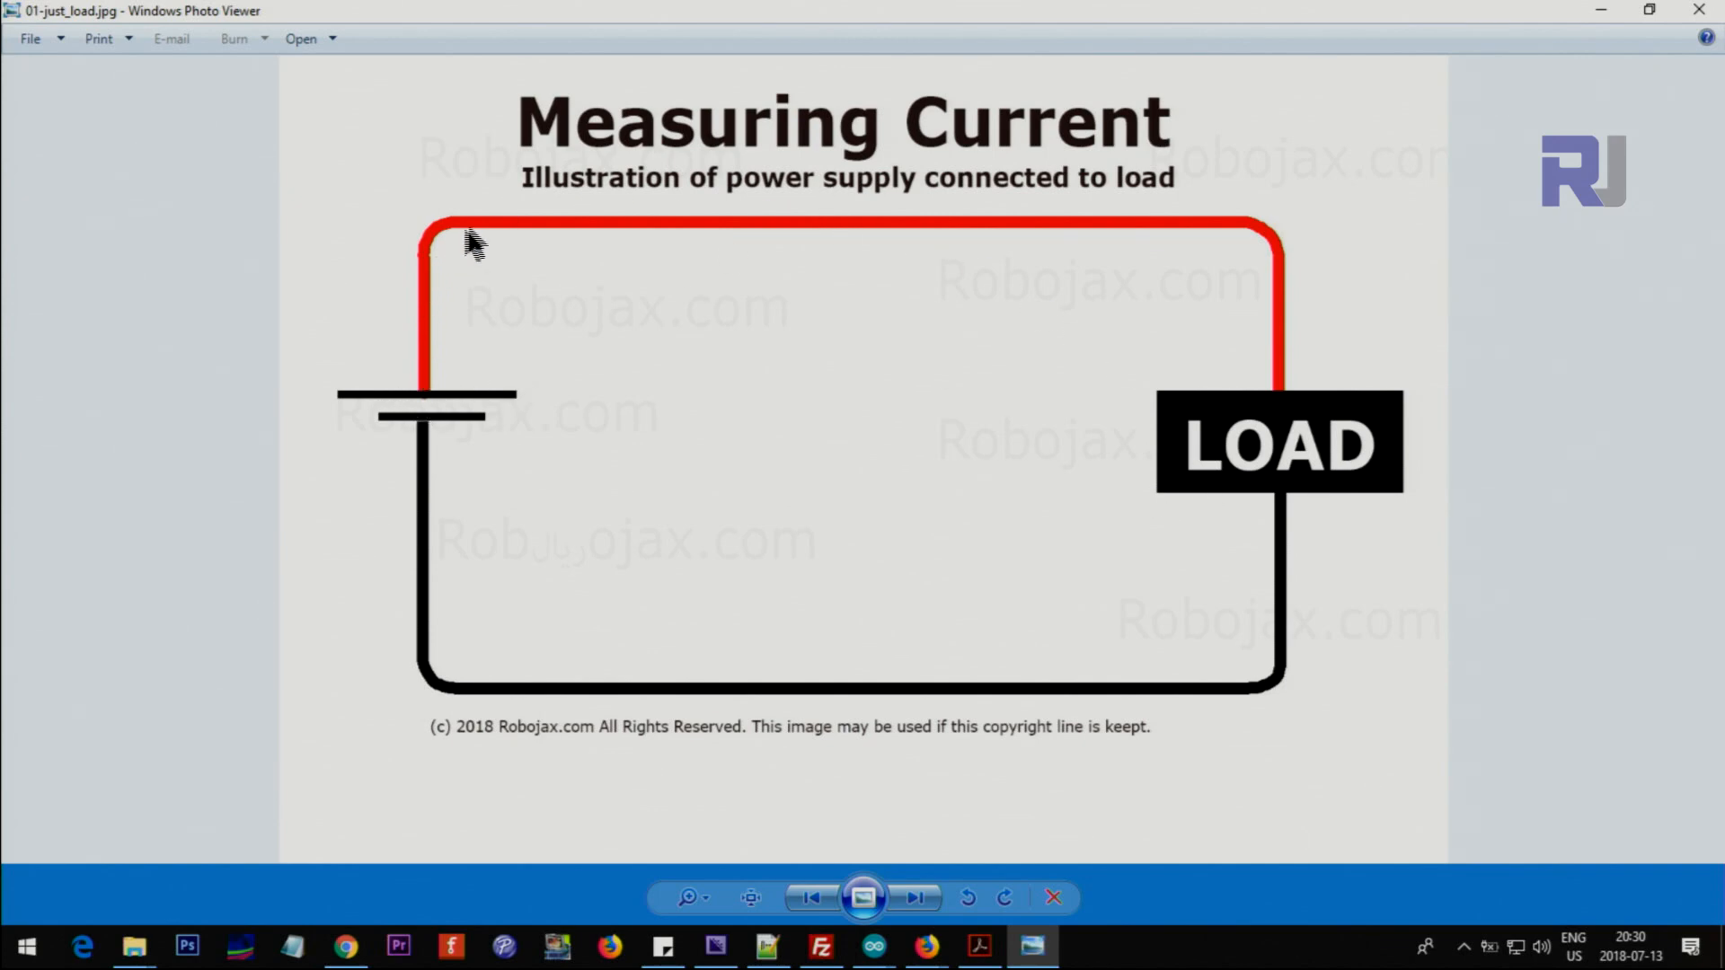
mouse_move(1186, 695)
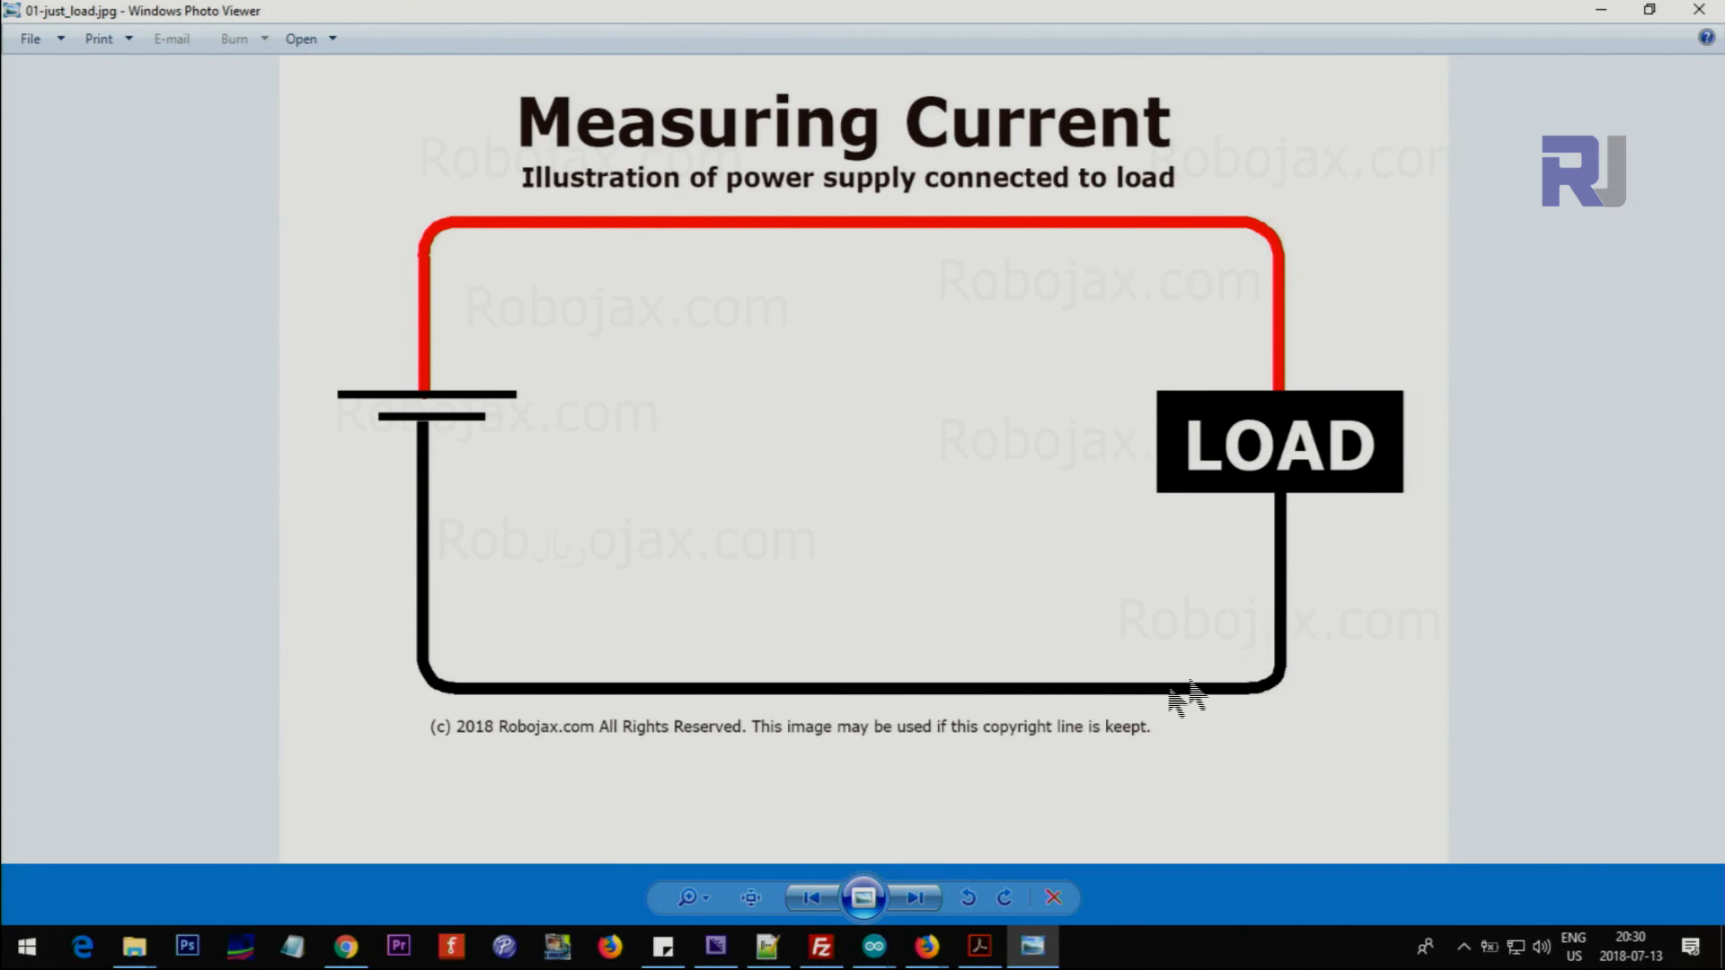
mouse_move(445, 248)
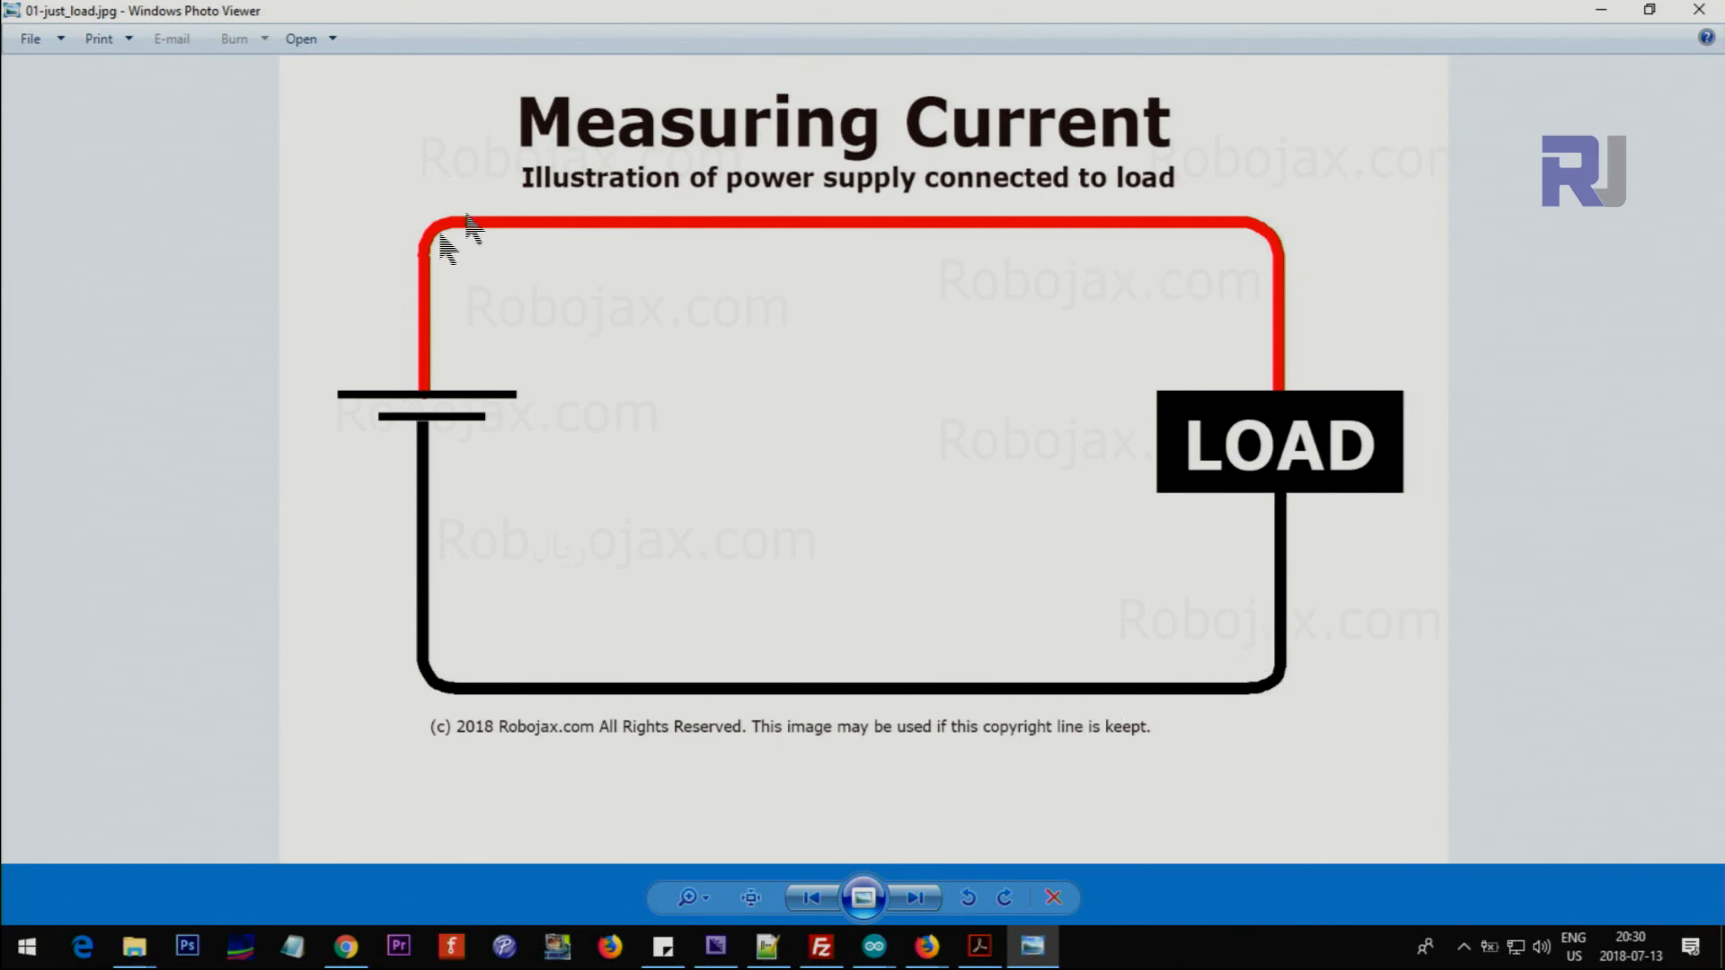
- Step through the slides from 01-just_load.jpg past the ammeter diagram to 03-sensor_serise_ACS712.jpg
click(914, 898)
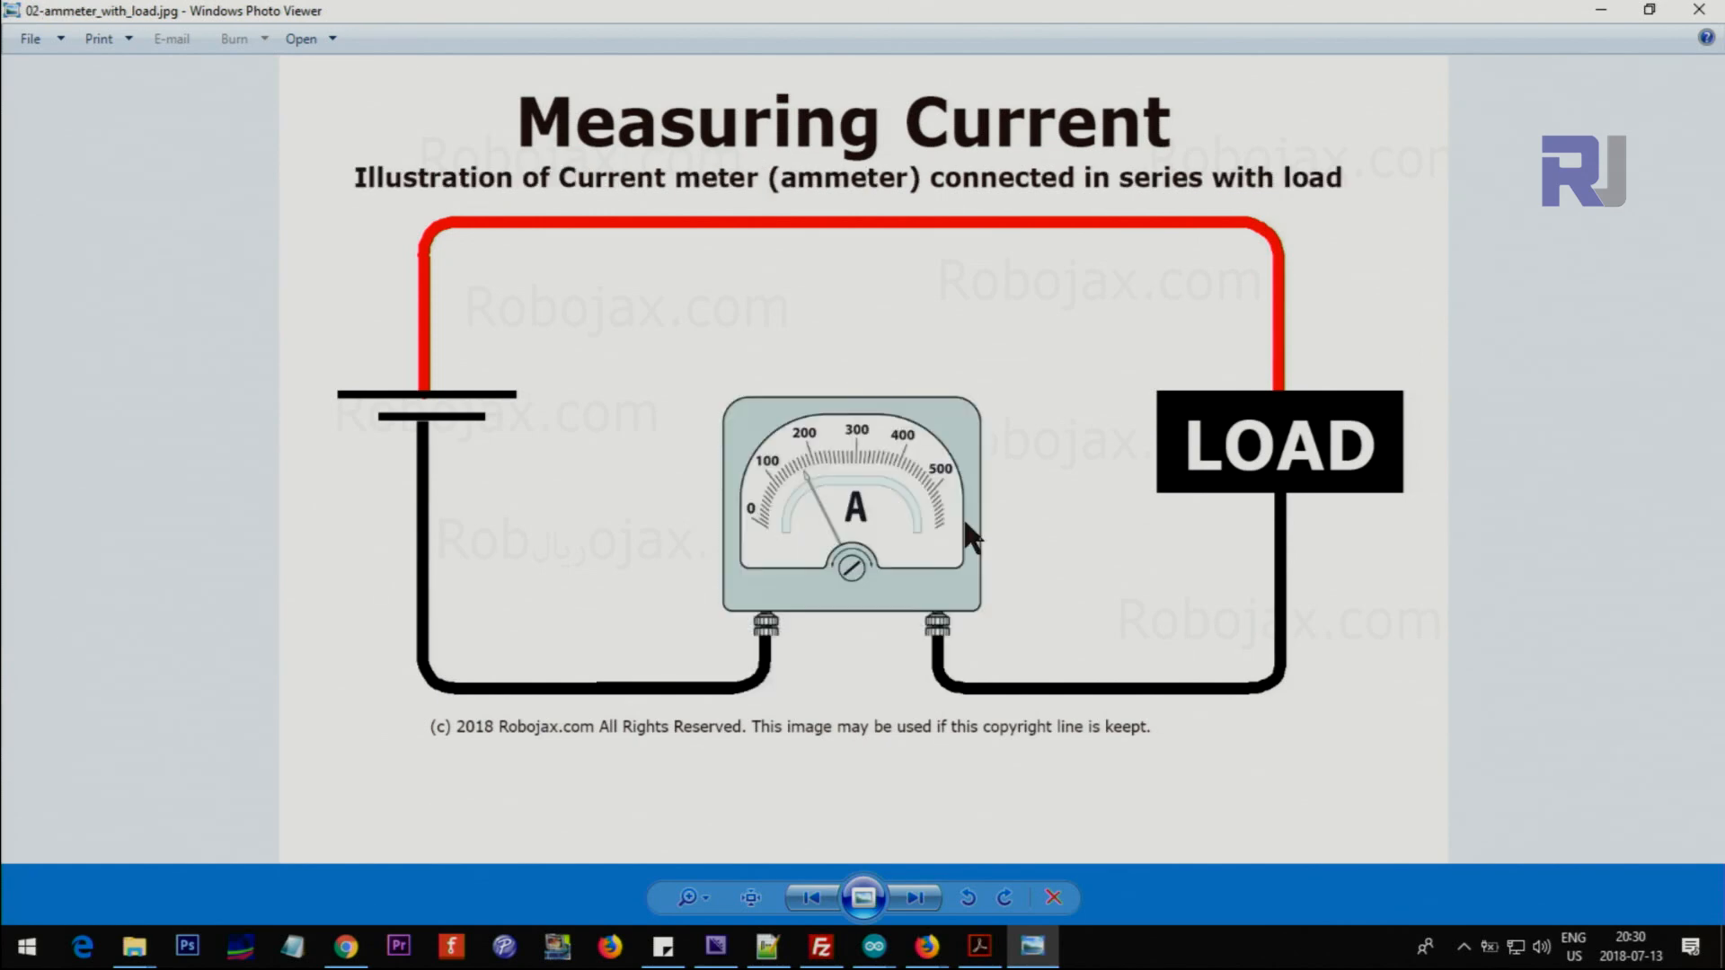
mouse_move(709, 523)
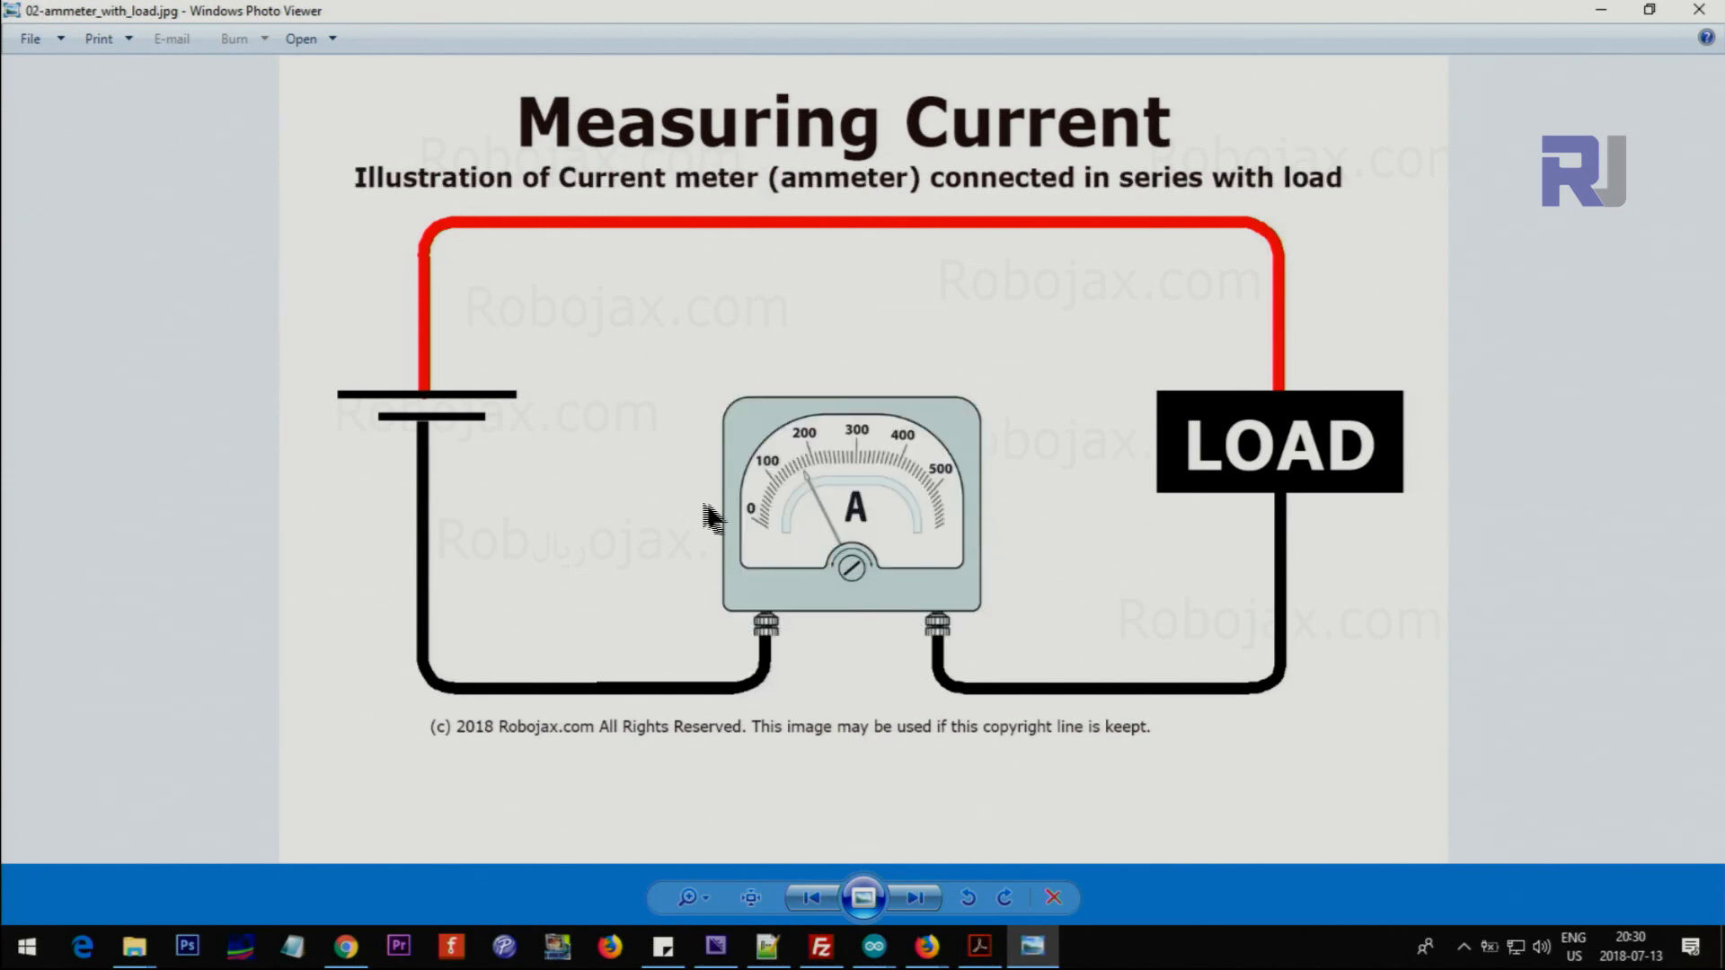
mouse_move(856, 636)
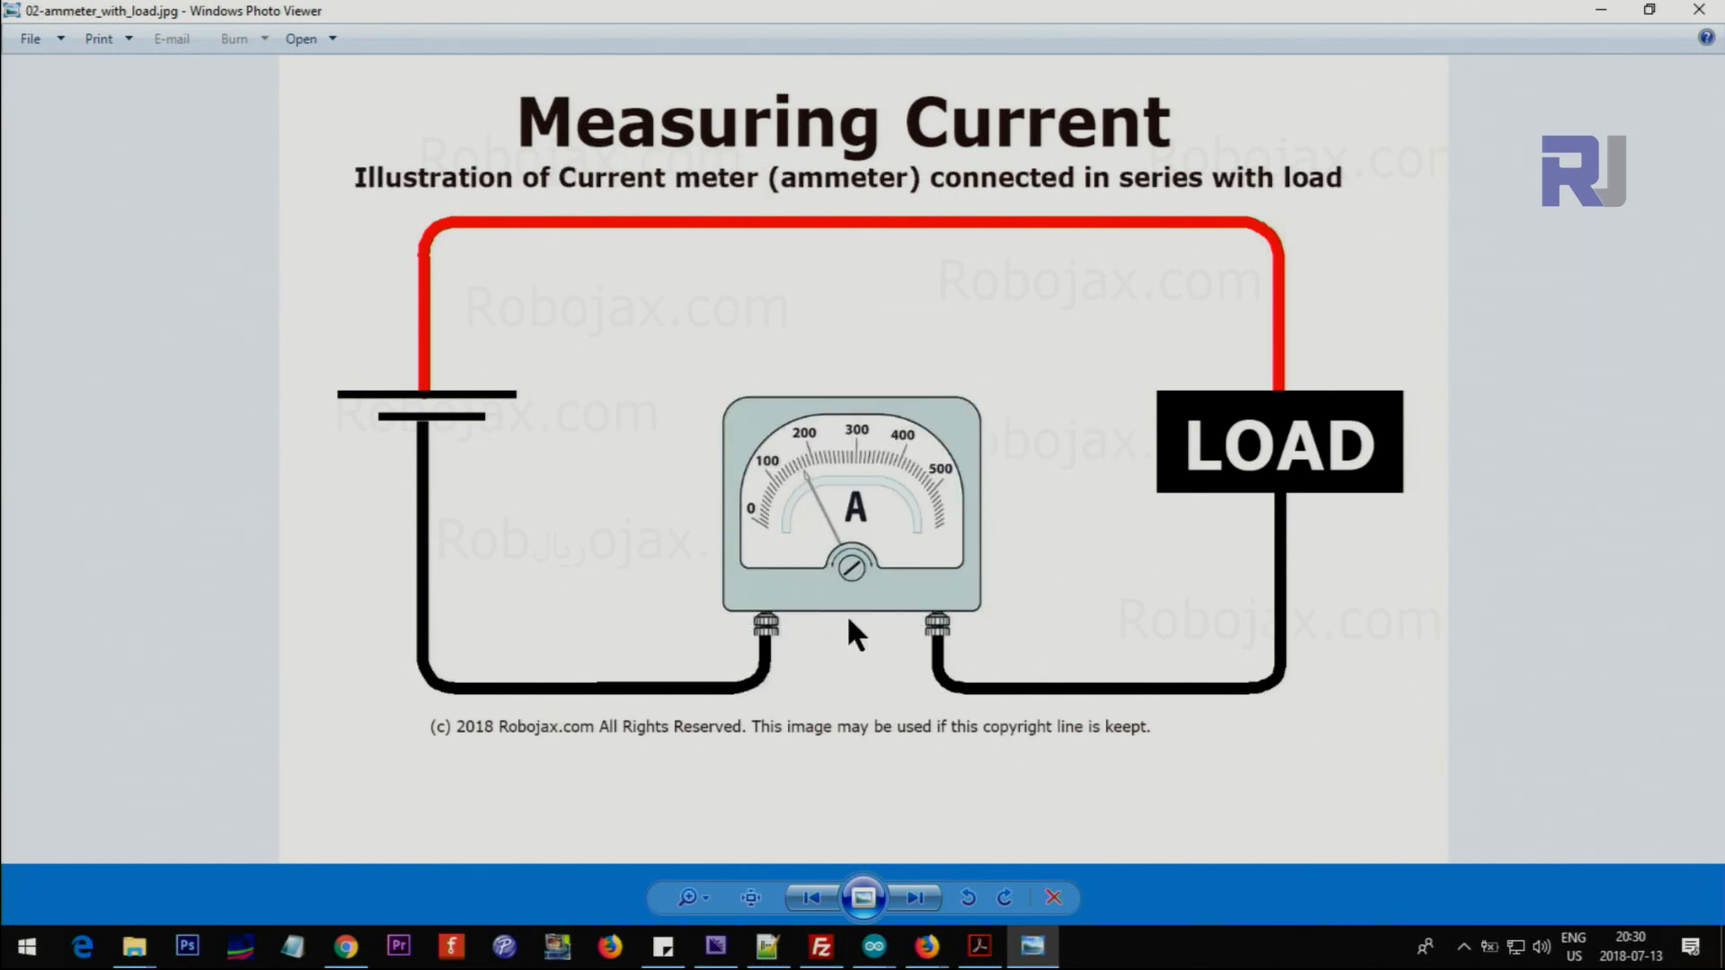
mouse_move(902, 813)
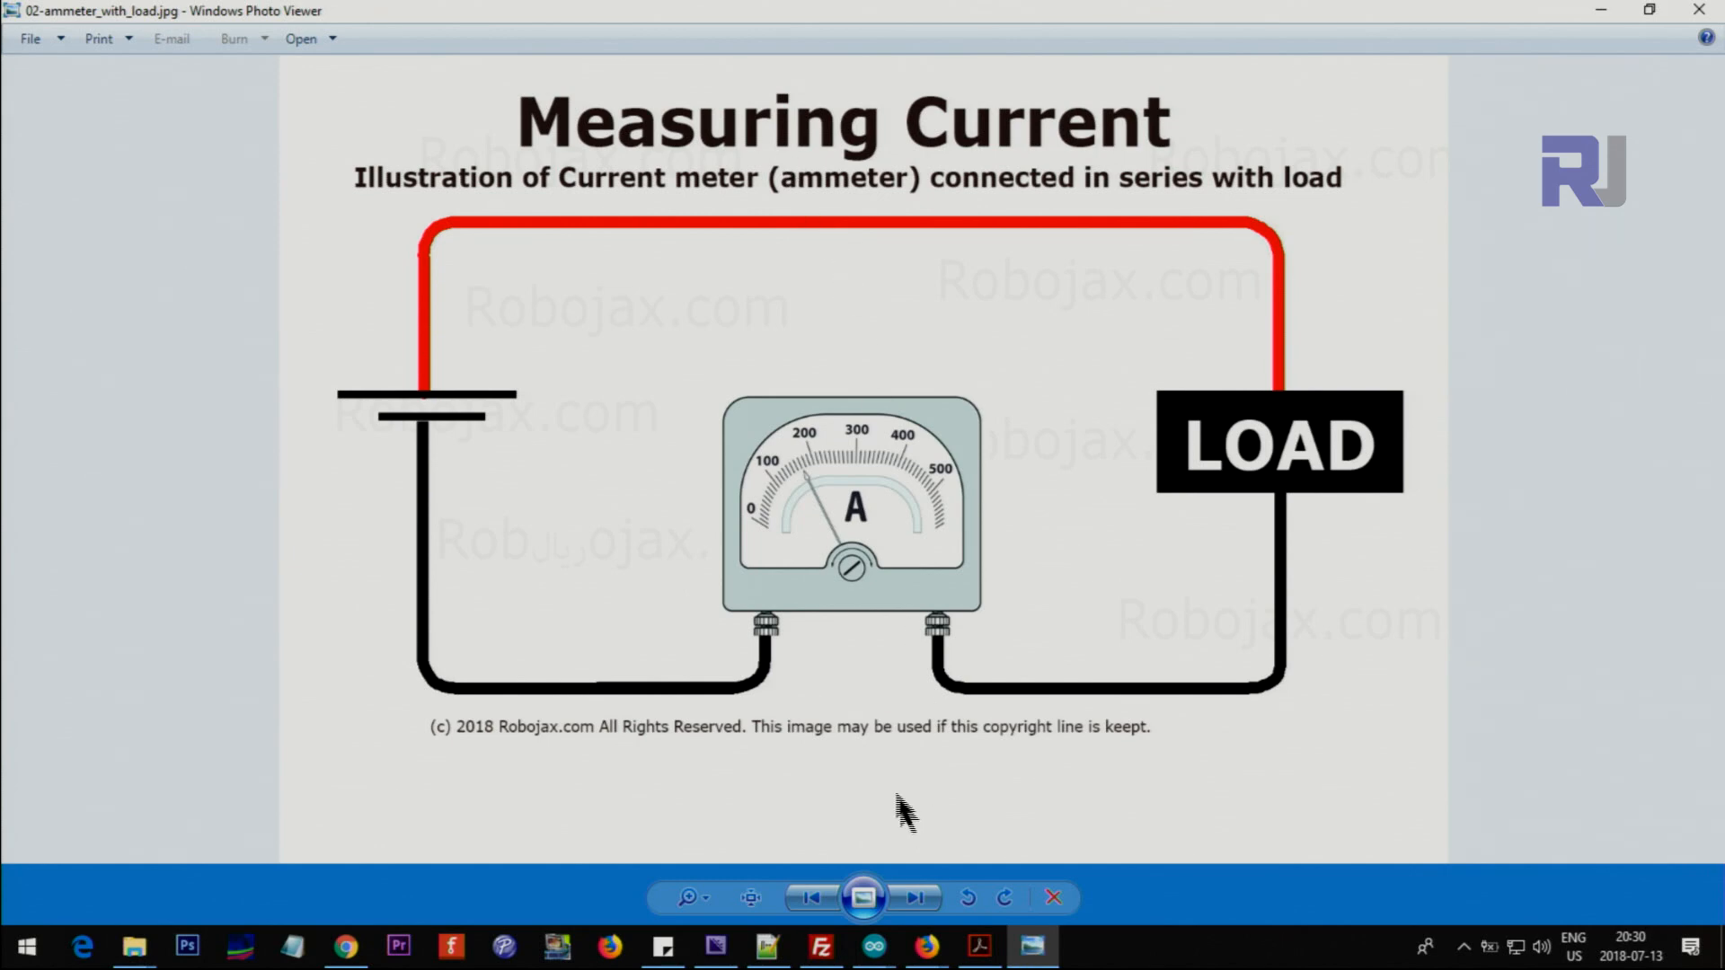
mouse_move(740, 627)
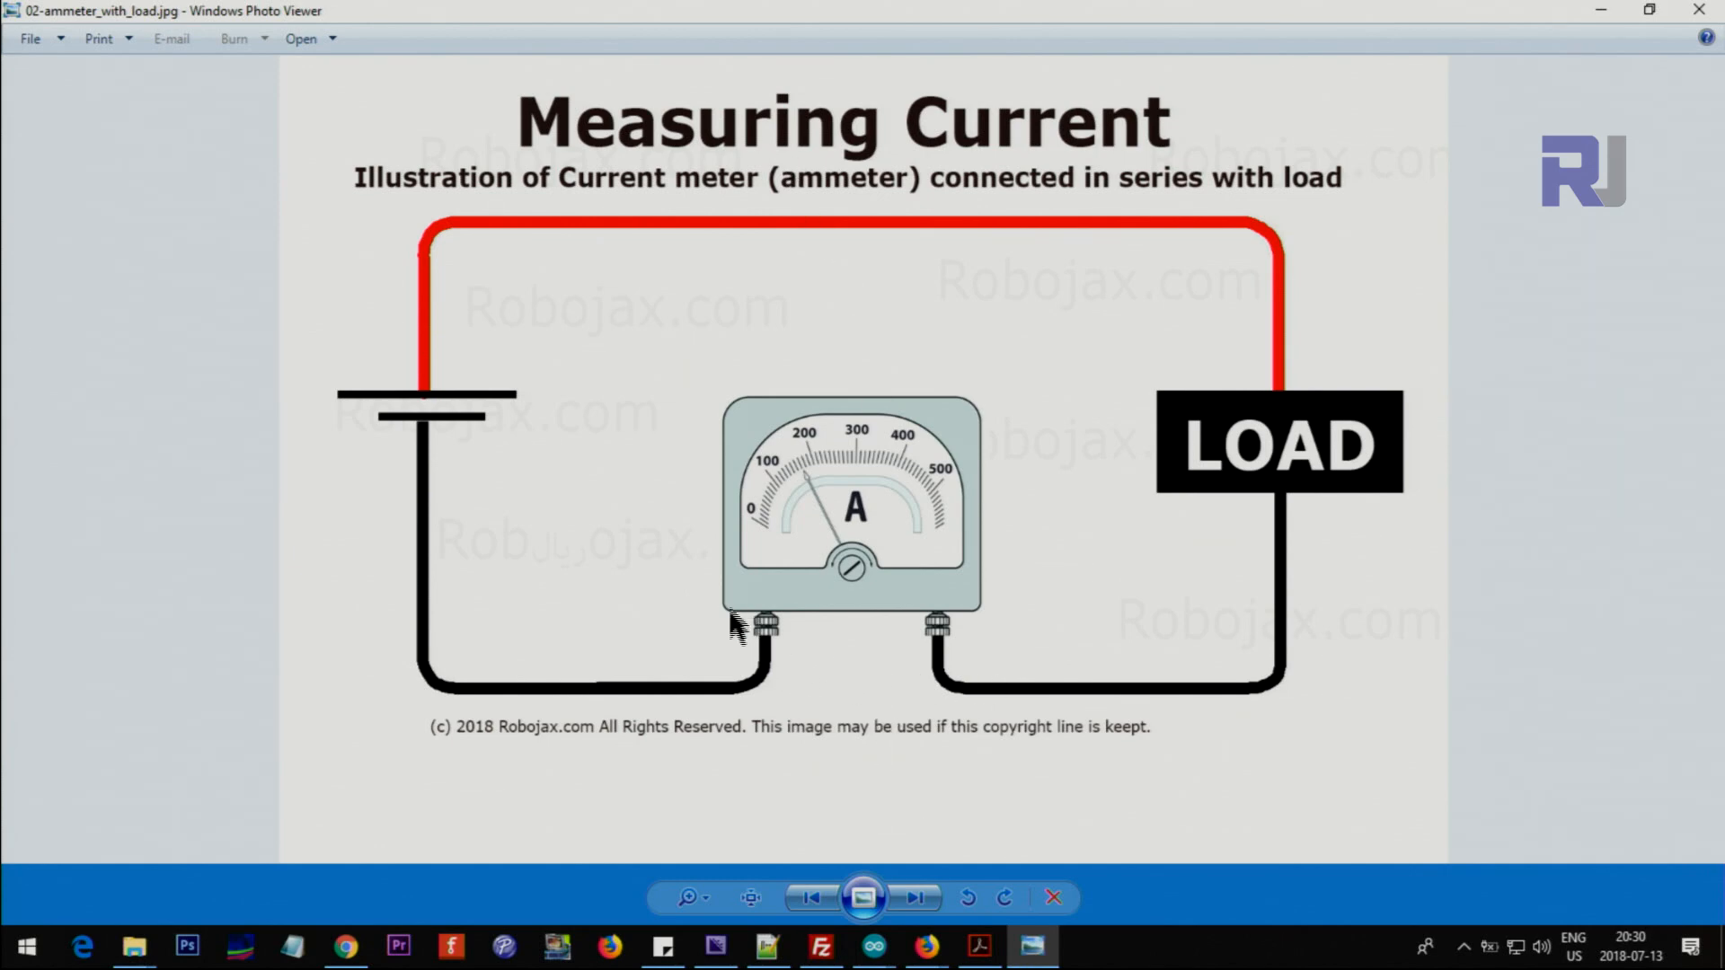
mouse_move(672, 198)
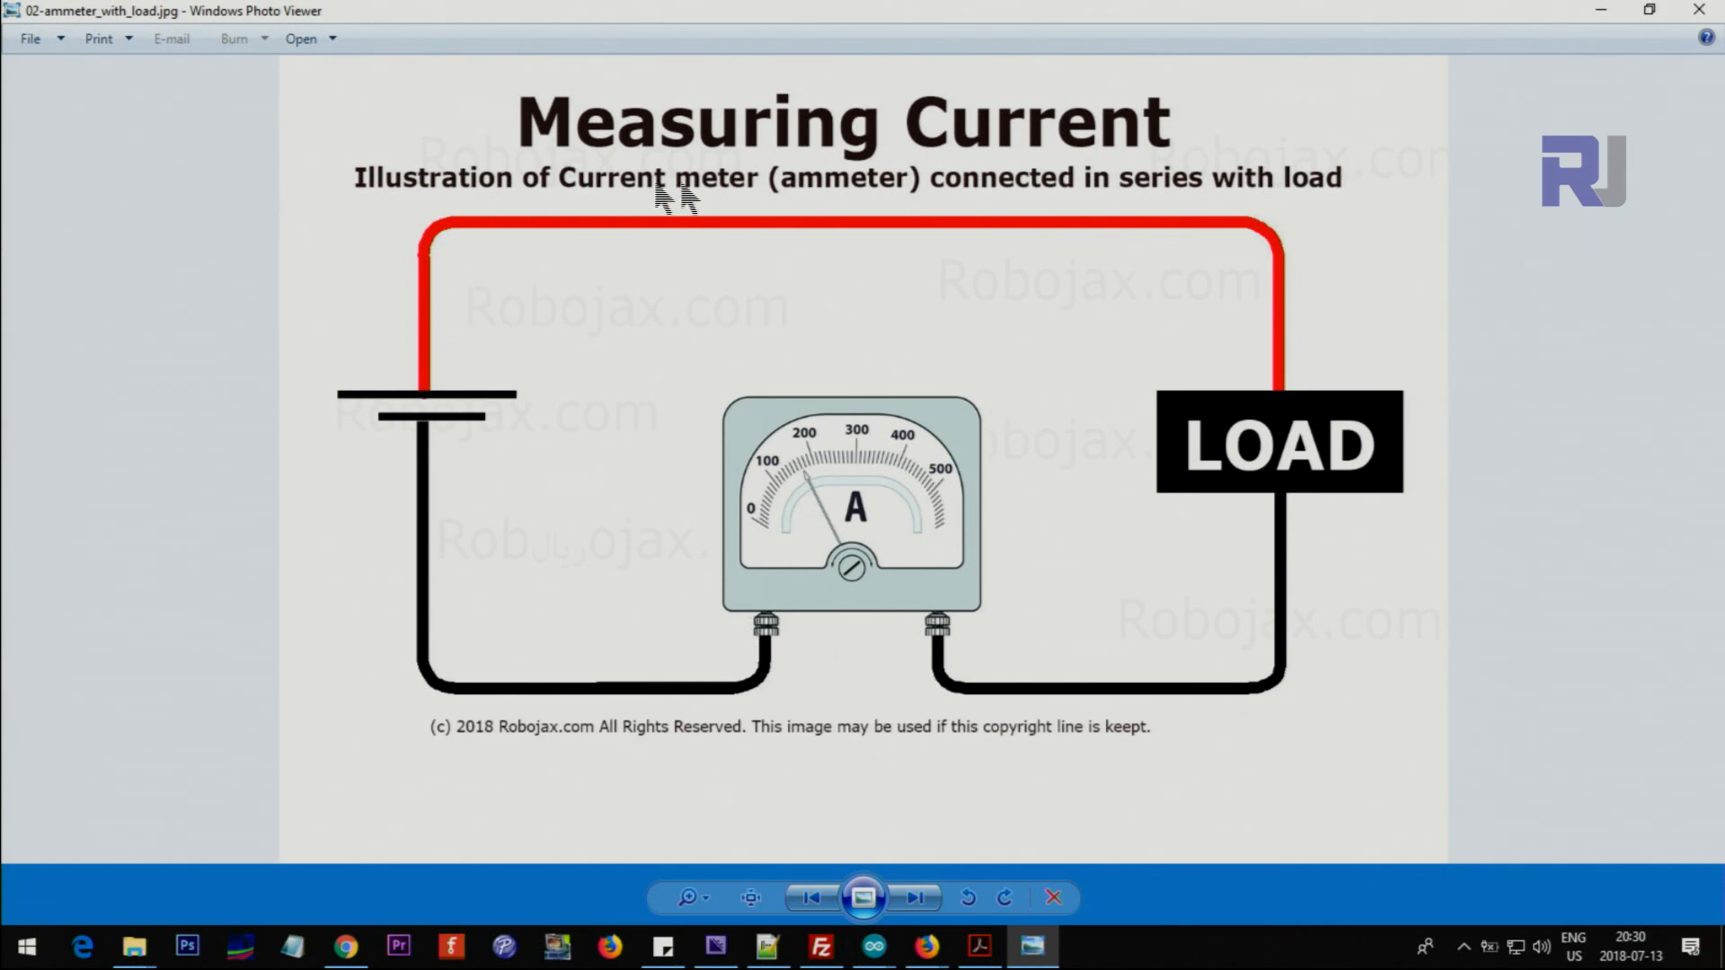
mouse_move(946, 539)
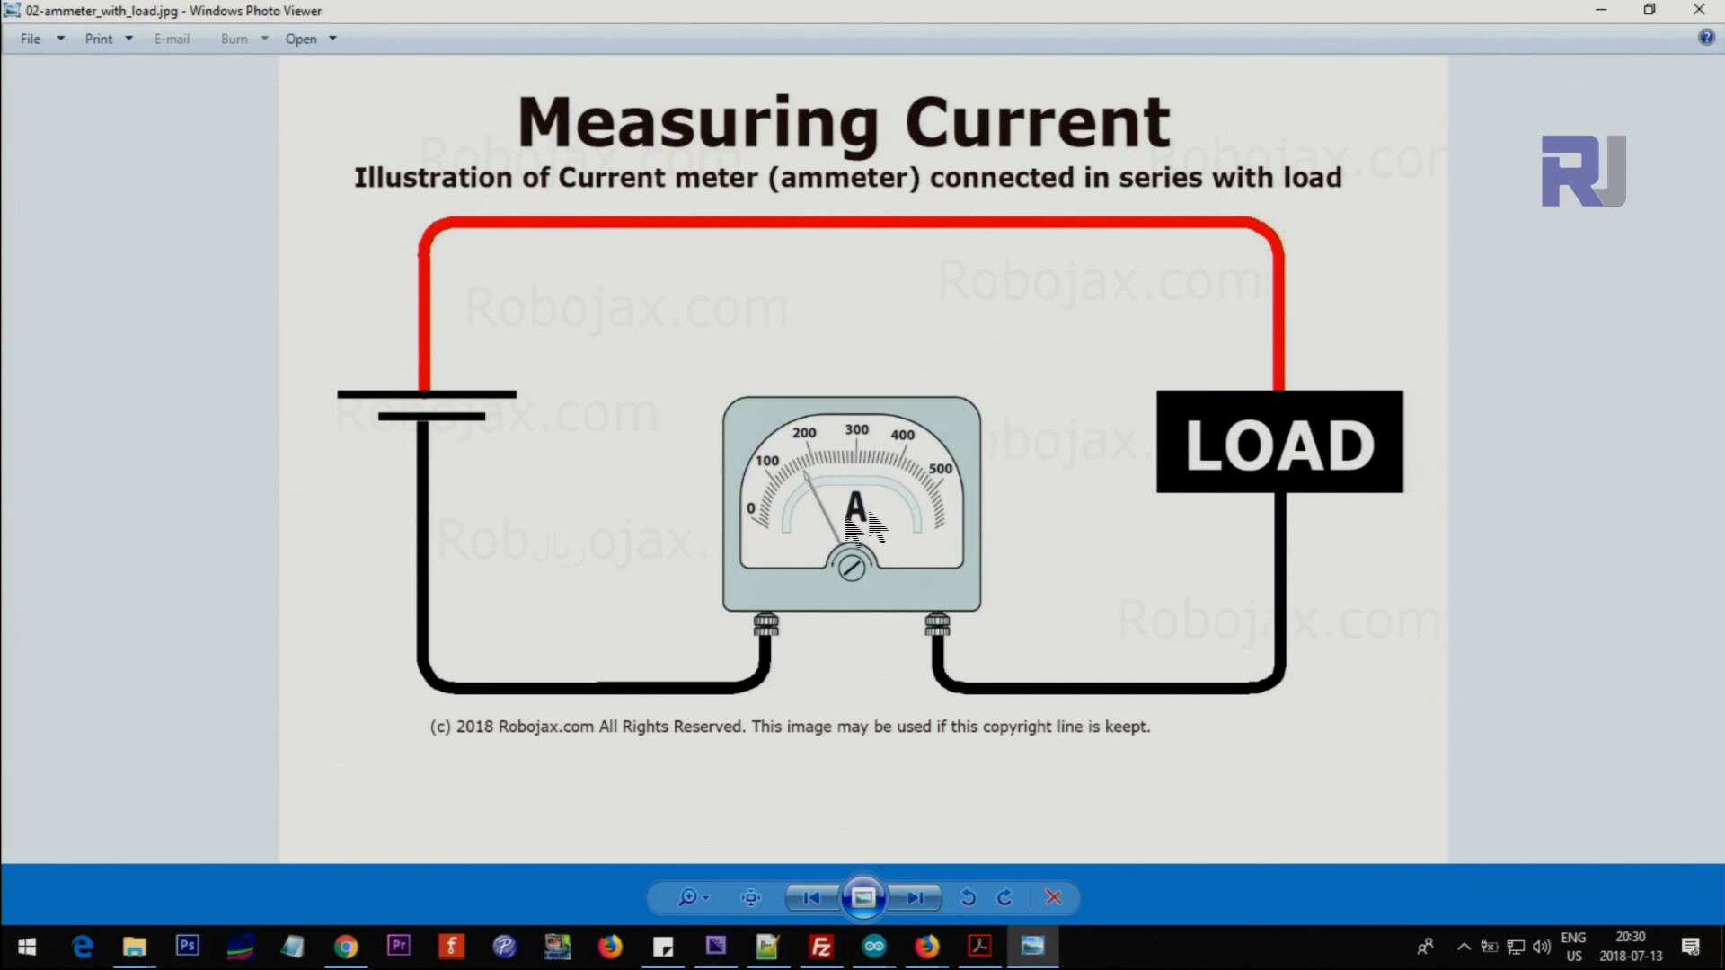
click(912, 897)
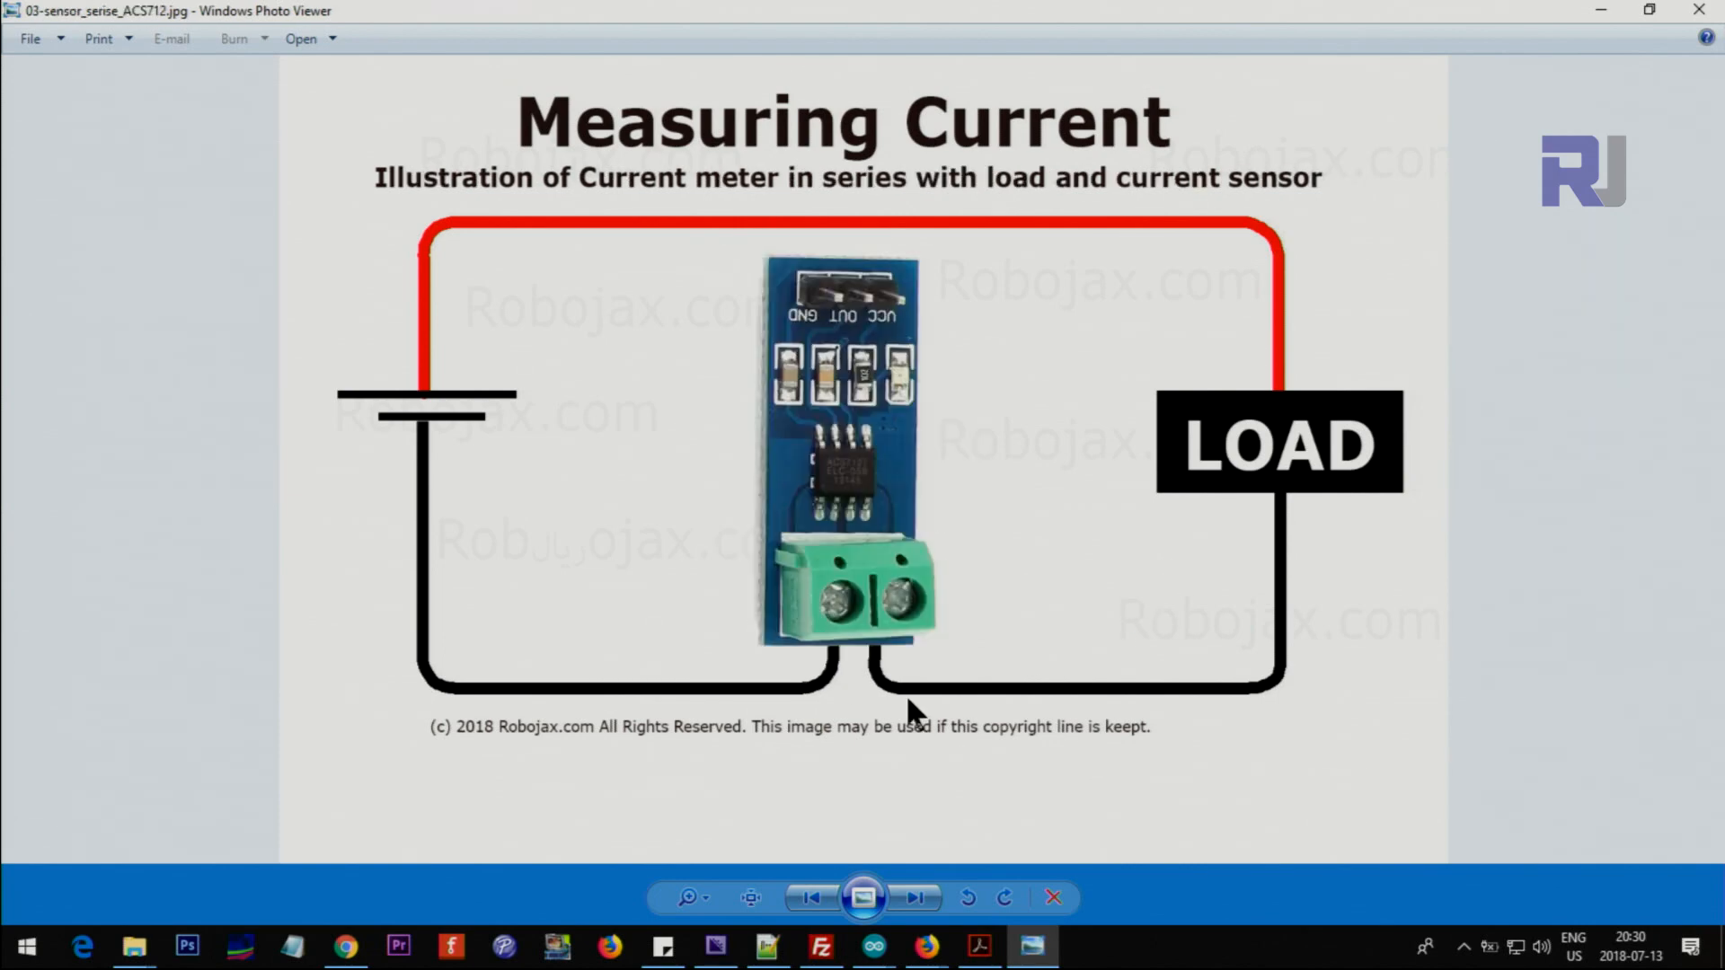
mouse_move(858, 460)
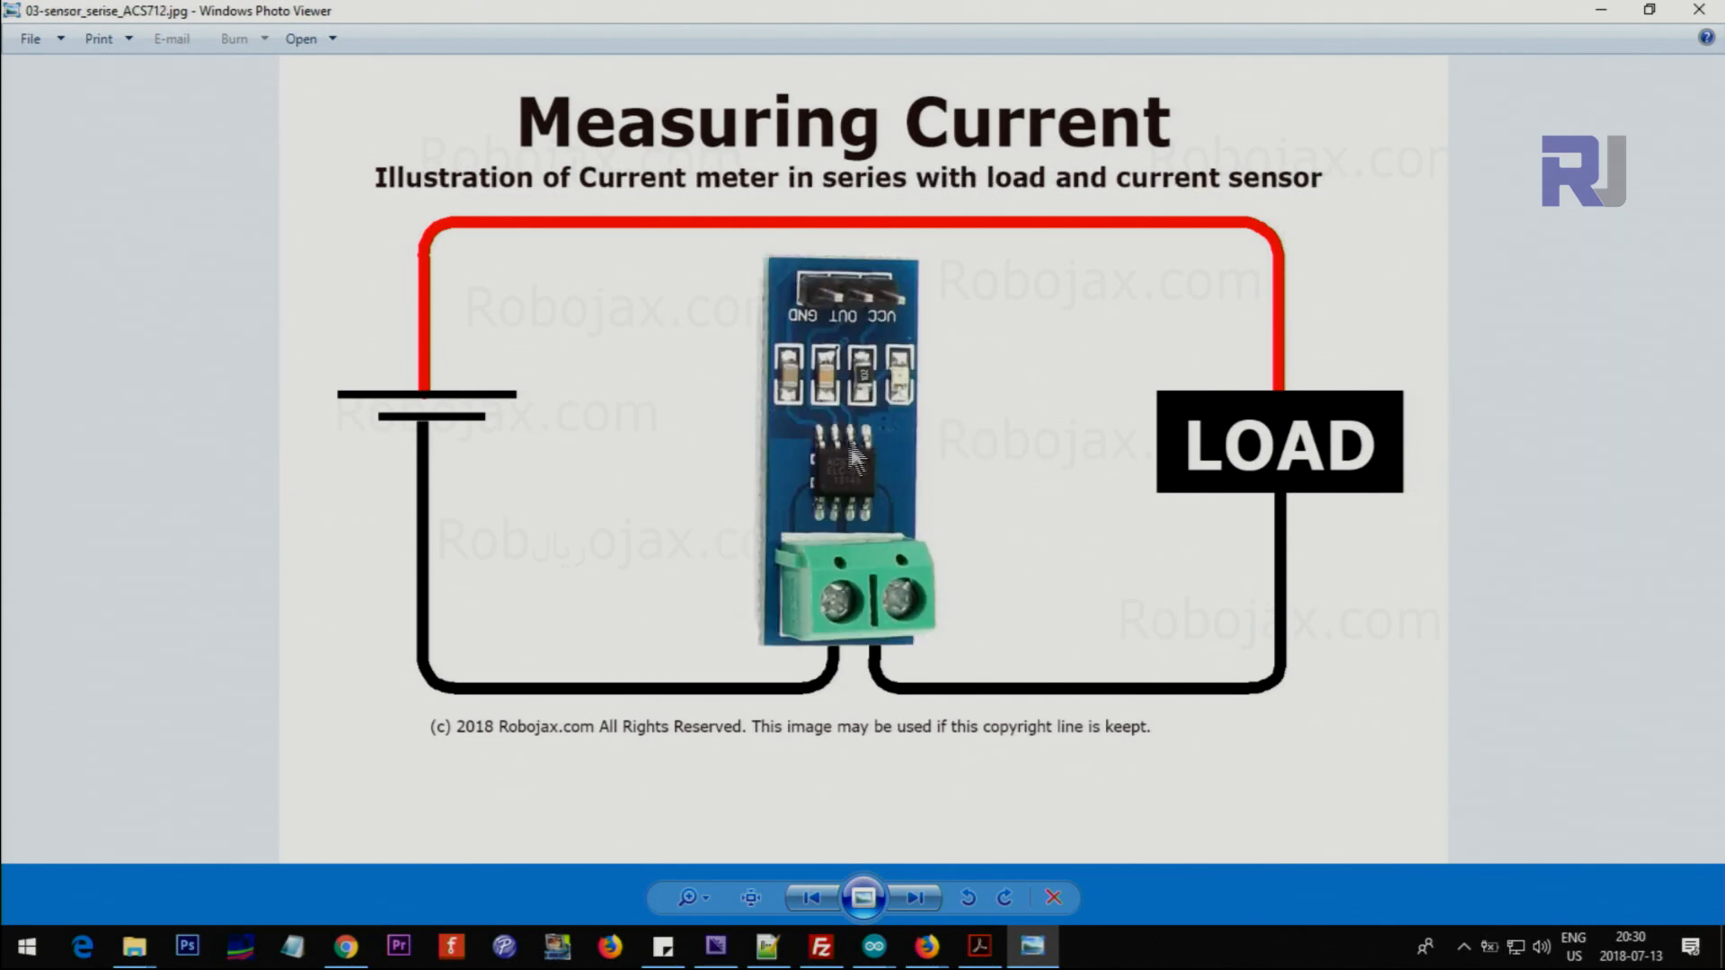
mouse_move(863, 561)
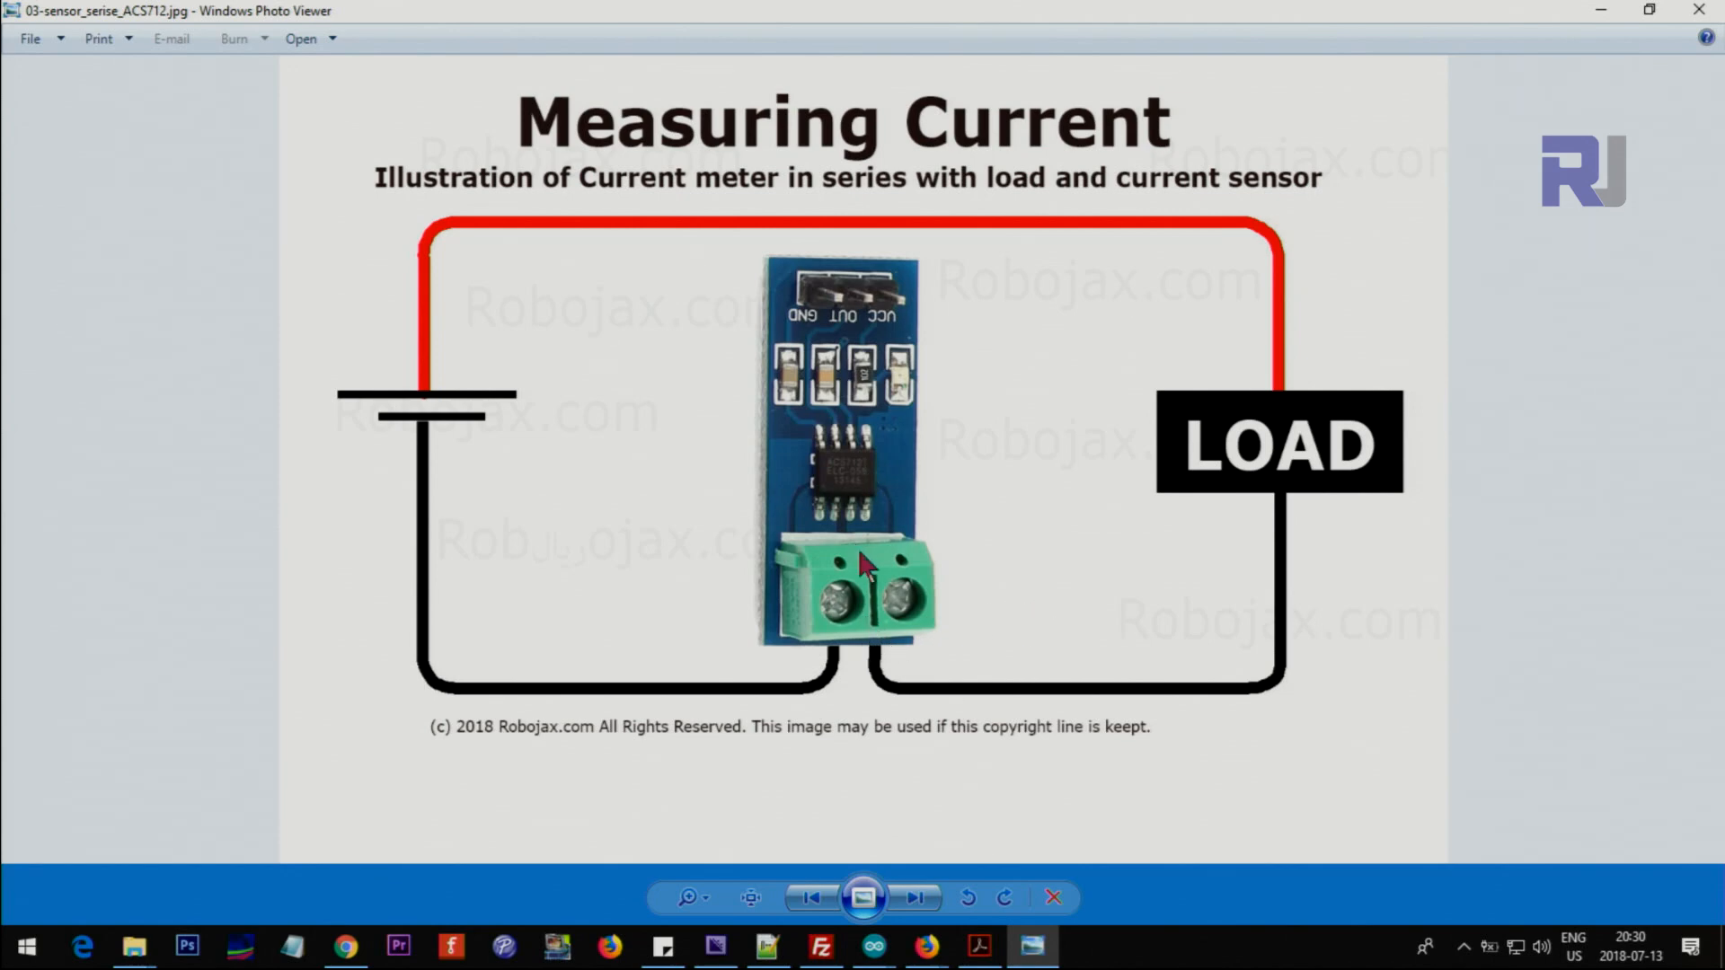
mouse_move(1259, 671)
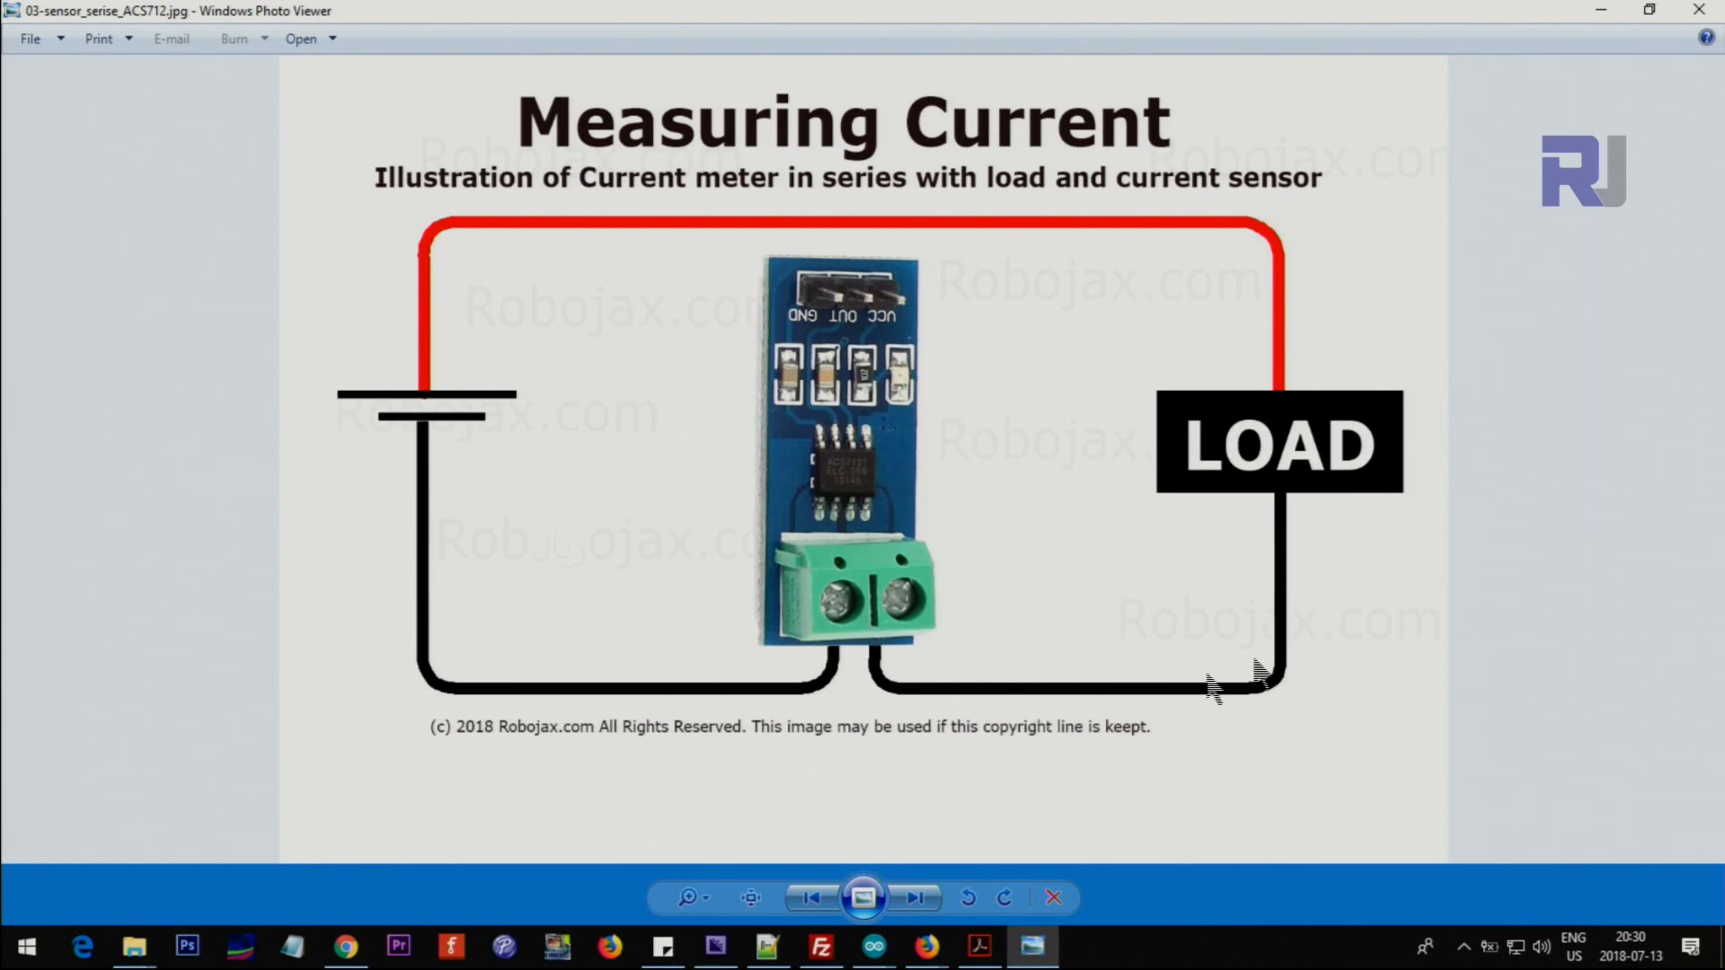
mouse_move(1348, 643)
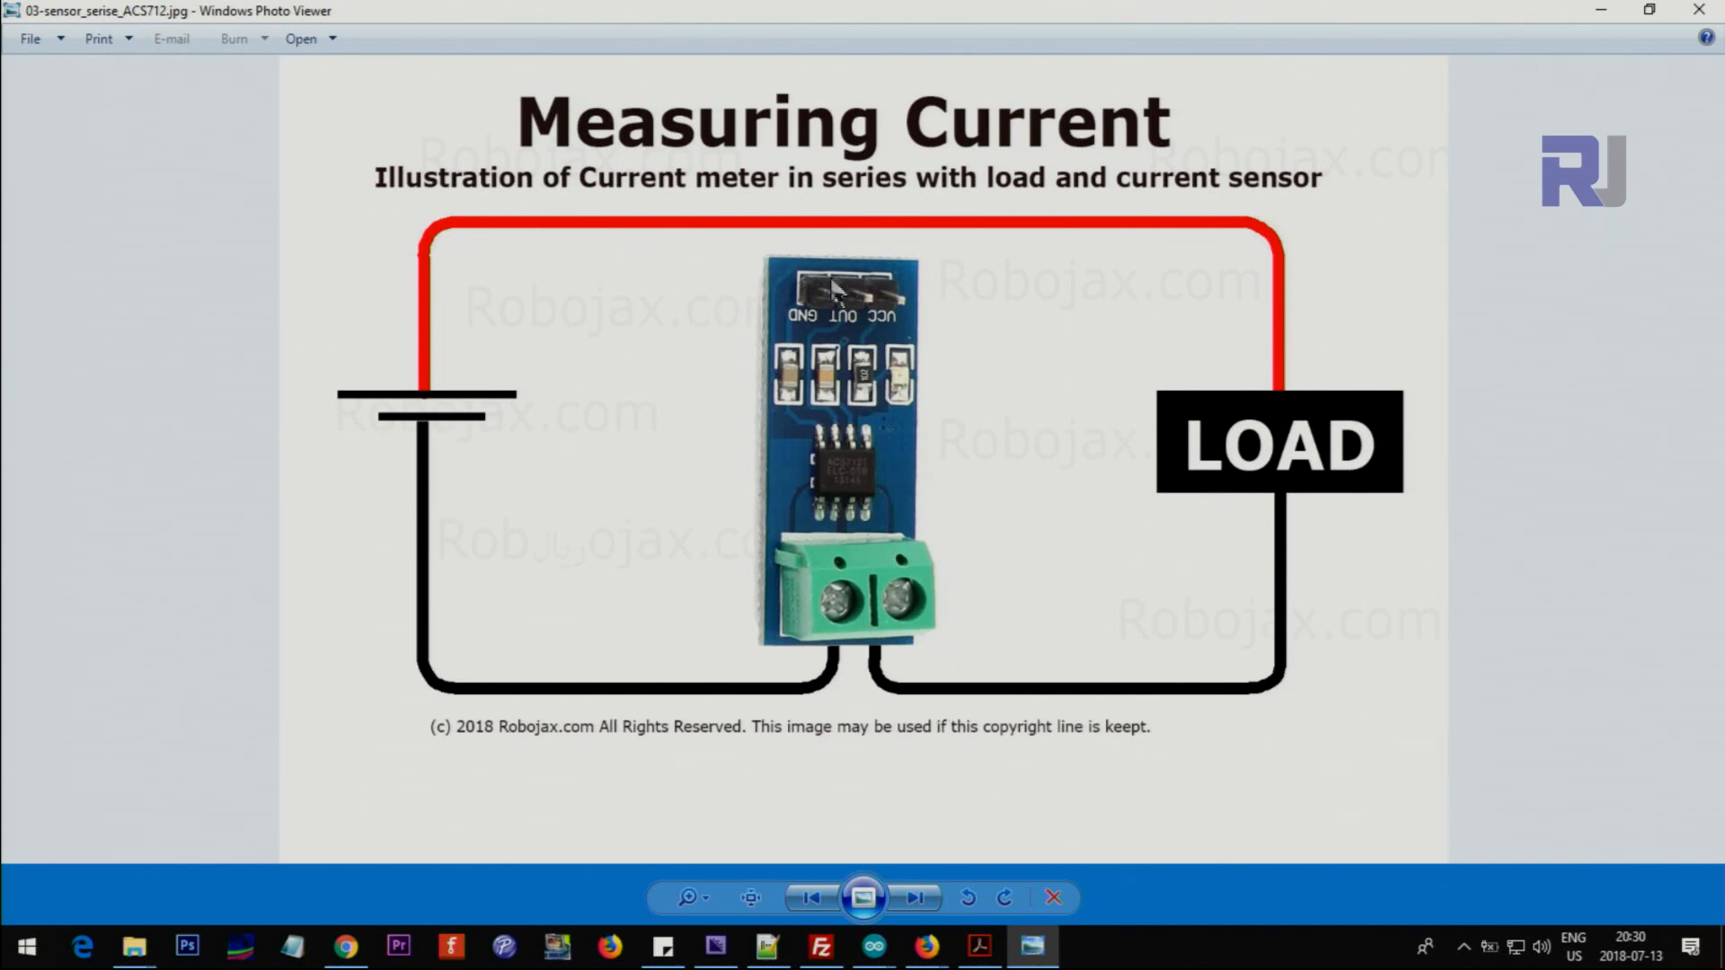
mouse_move(825, 221)
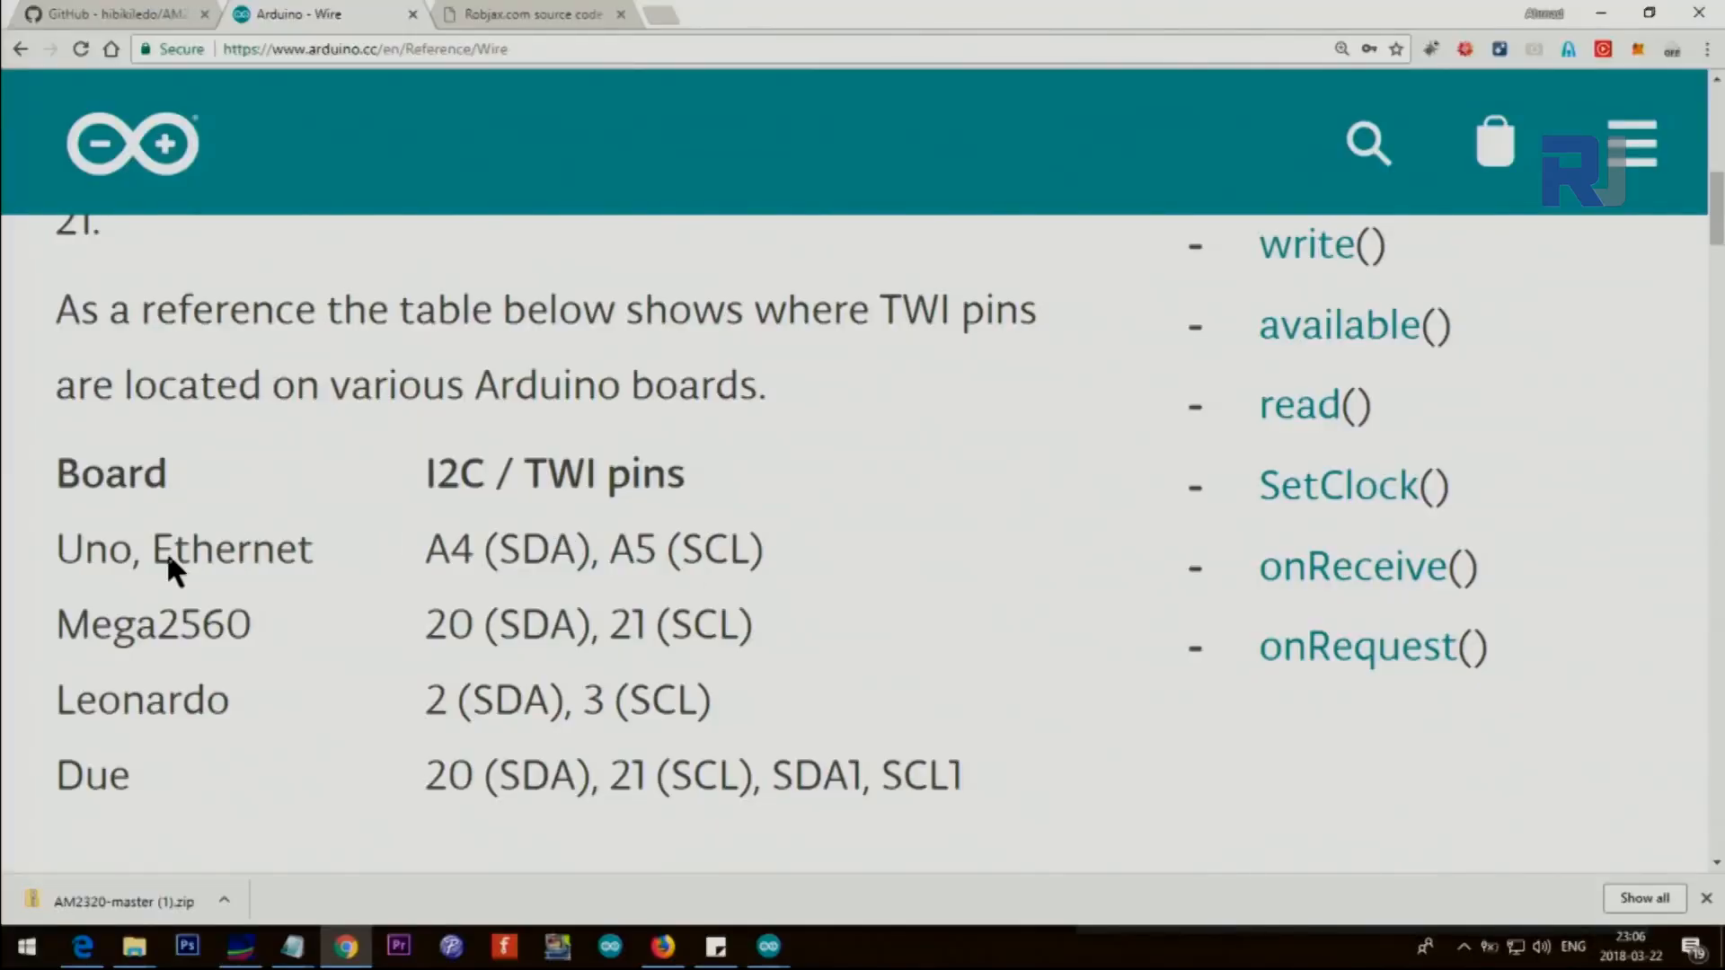
double_click(90, 548)
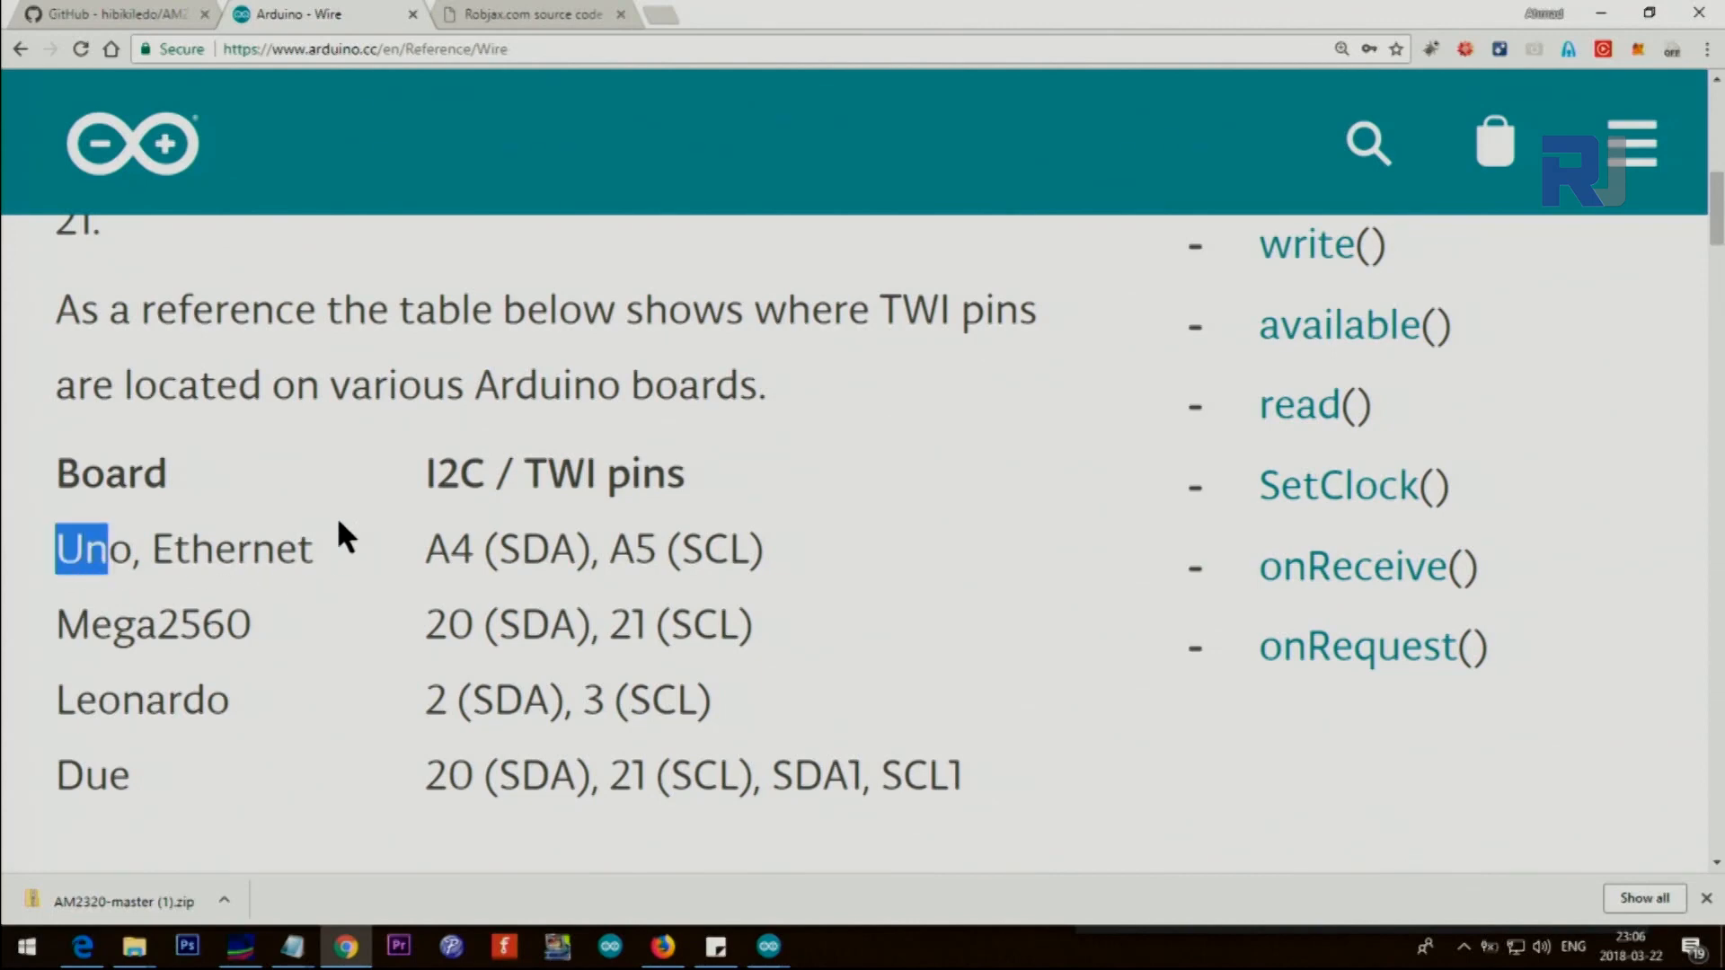
double_click(715, 548)
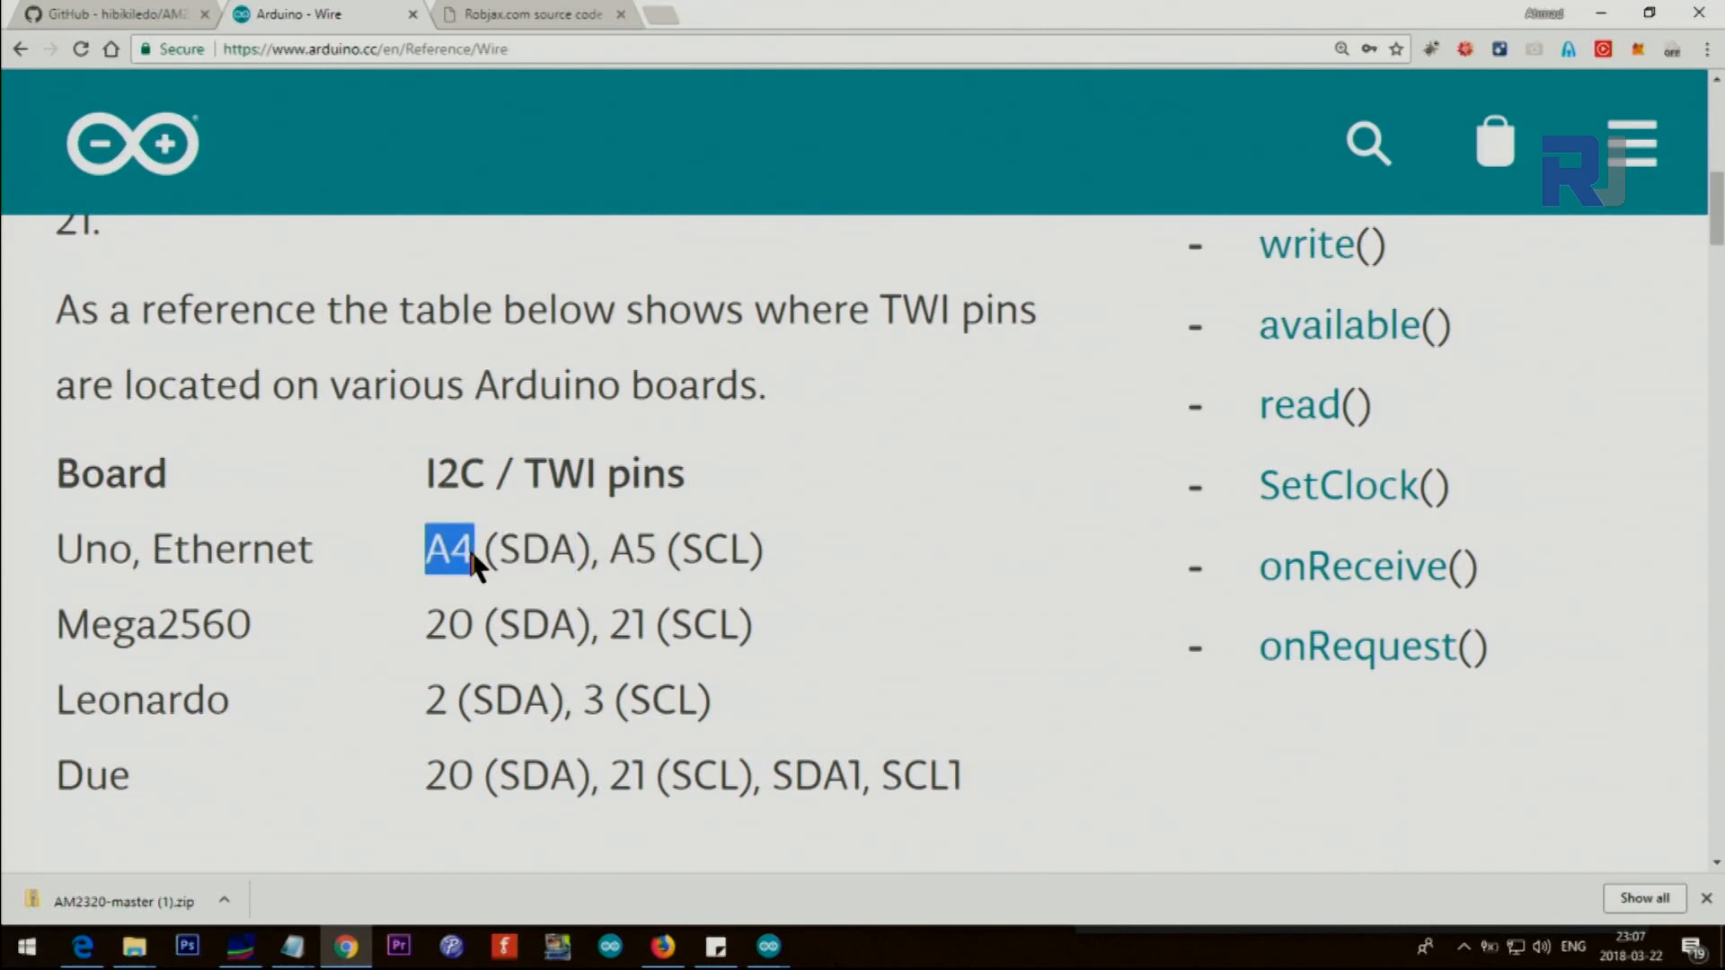
mouse_move(83, 647)
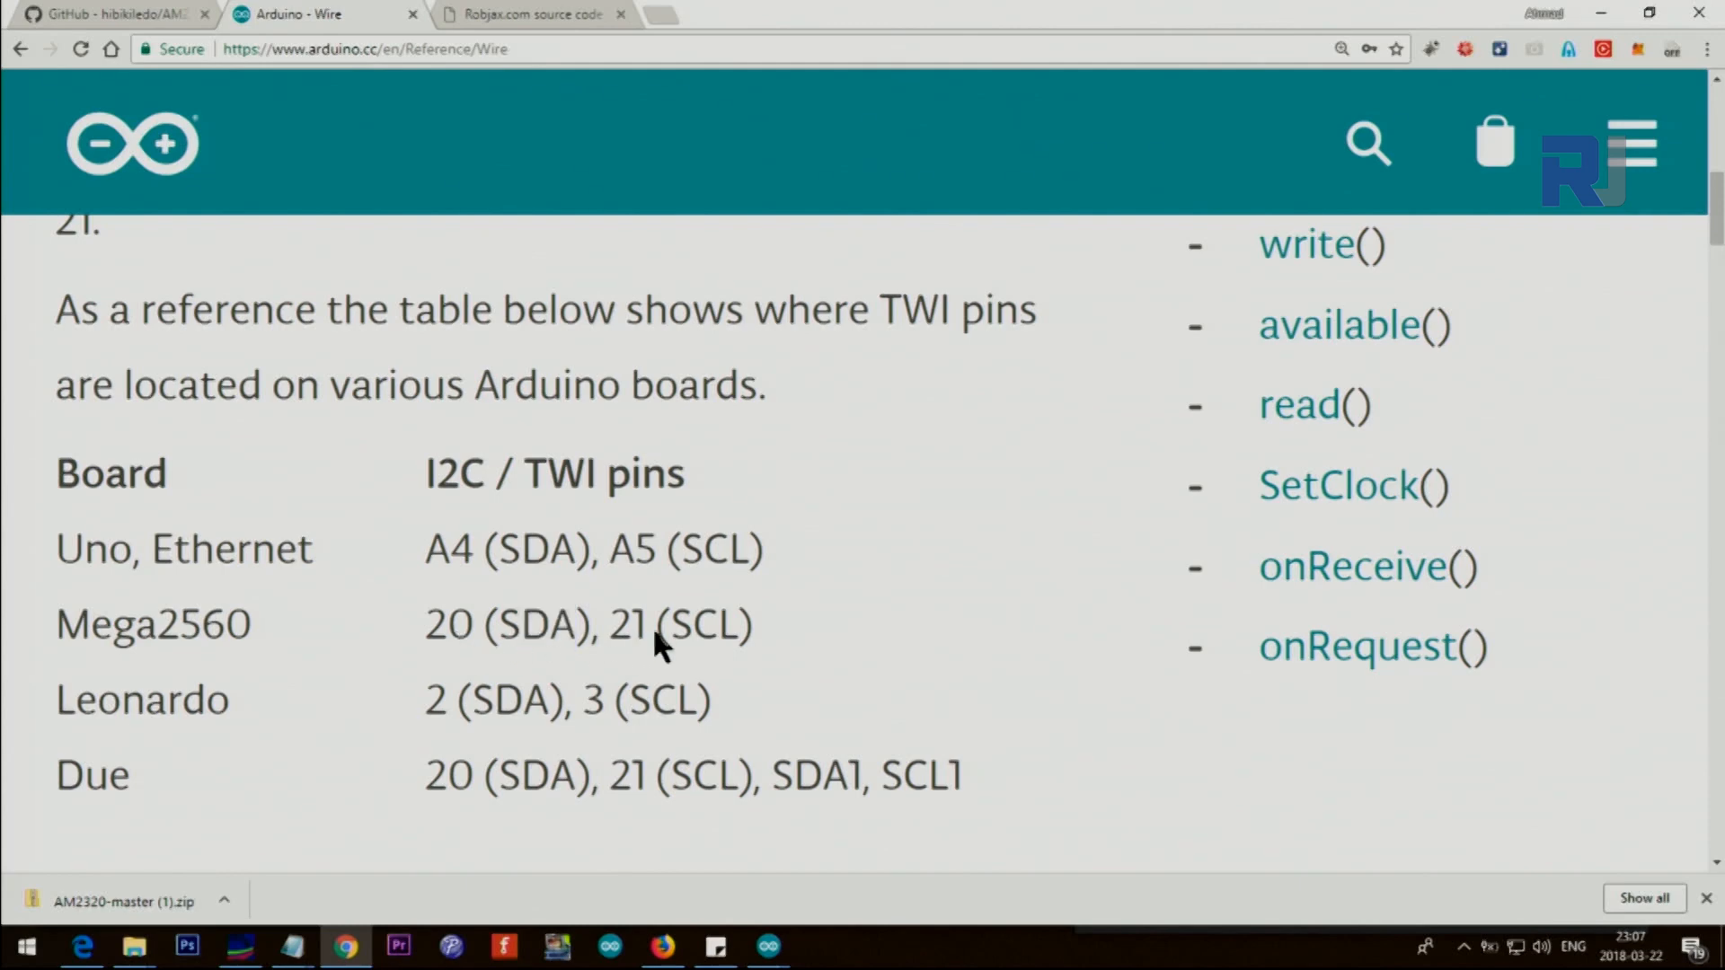
mouse_move(116, 731)
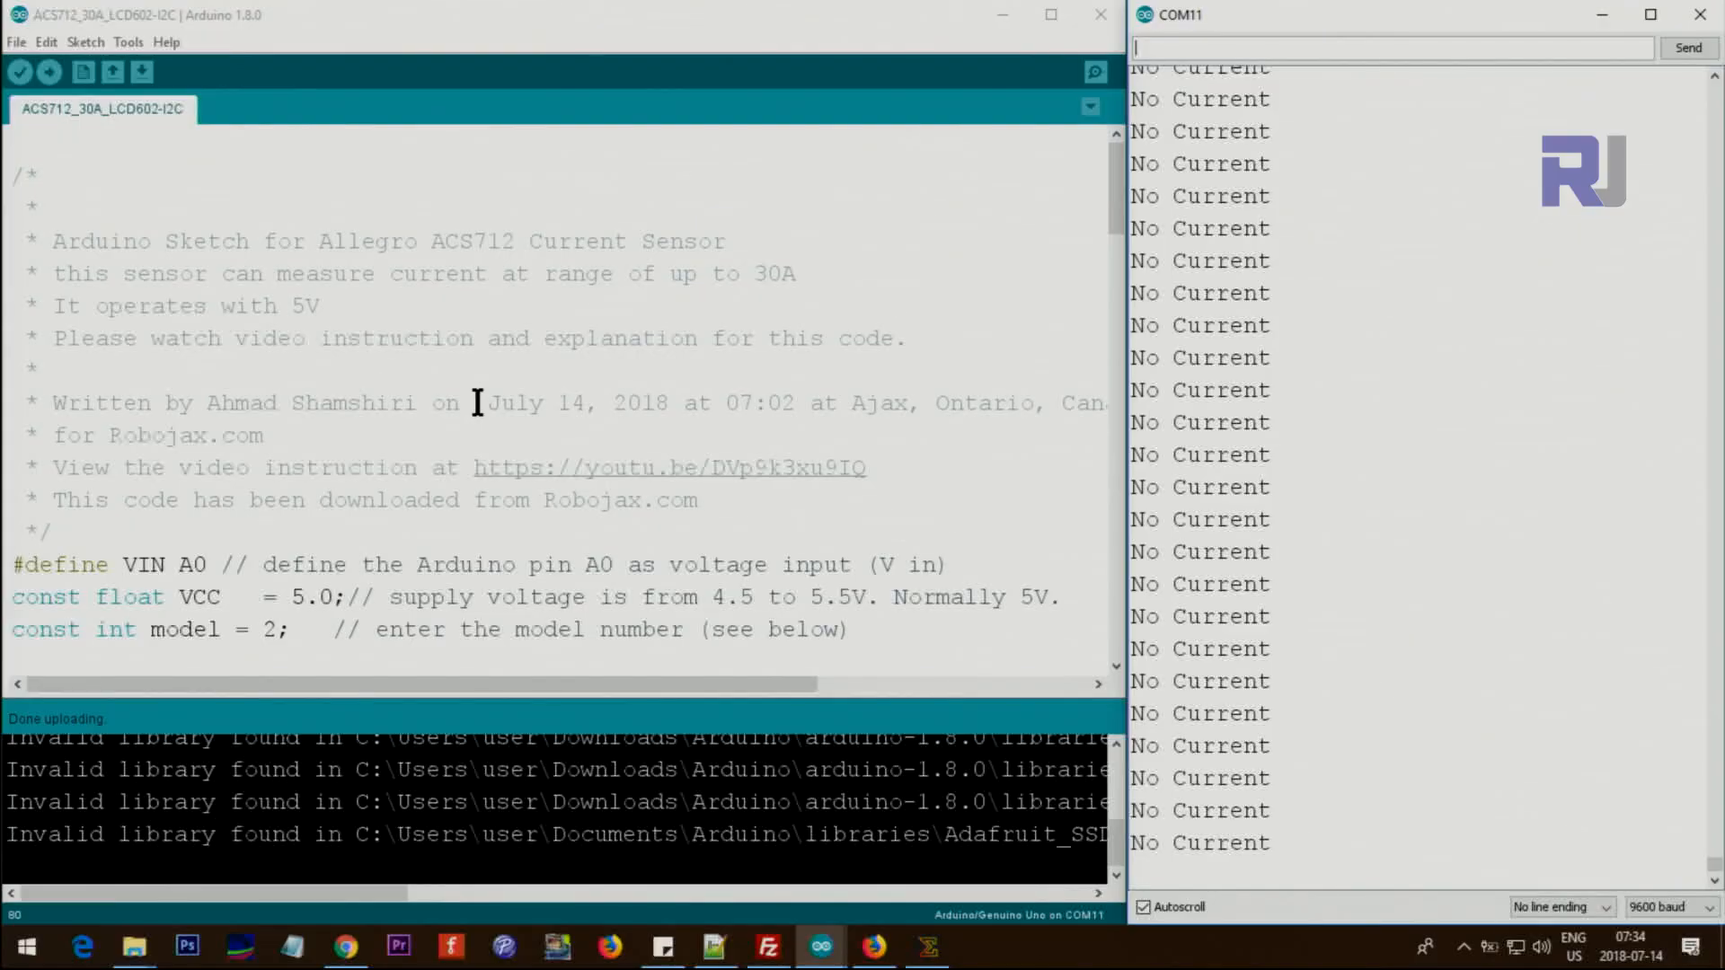
scroll(down, 3)
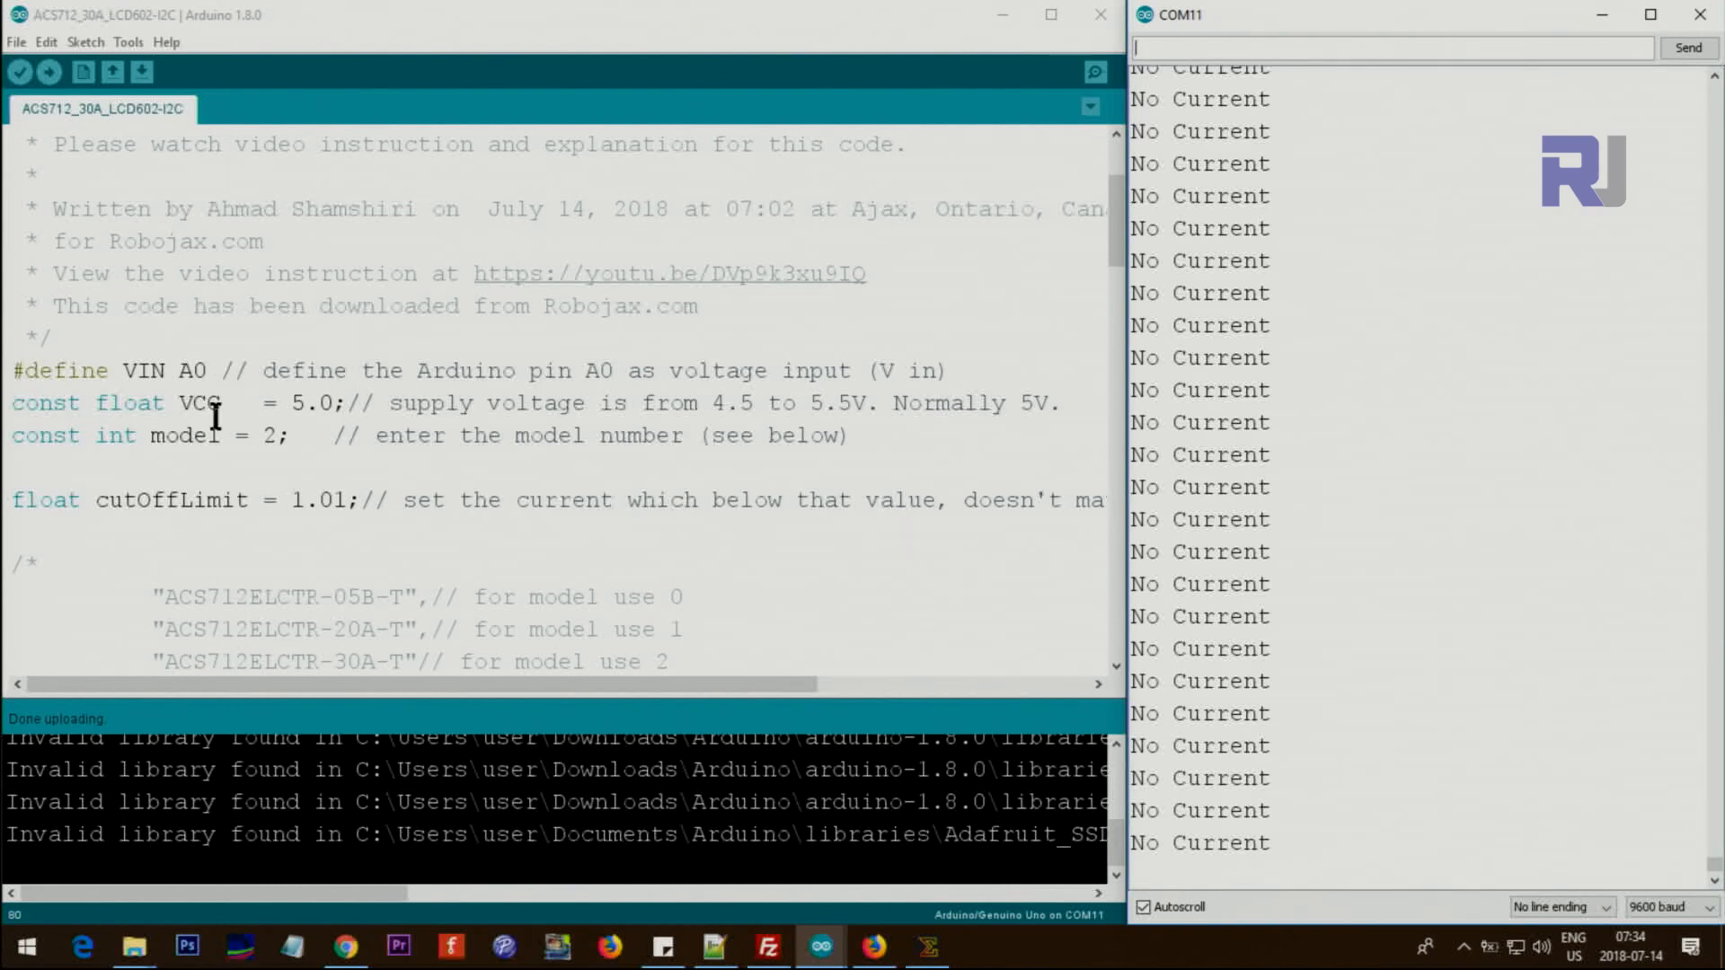
double_click(190, 371)
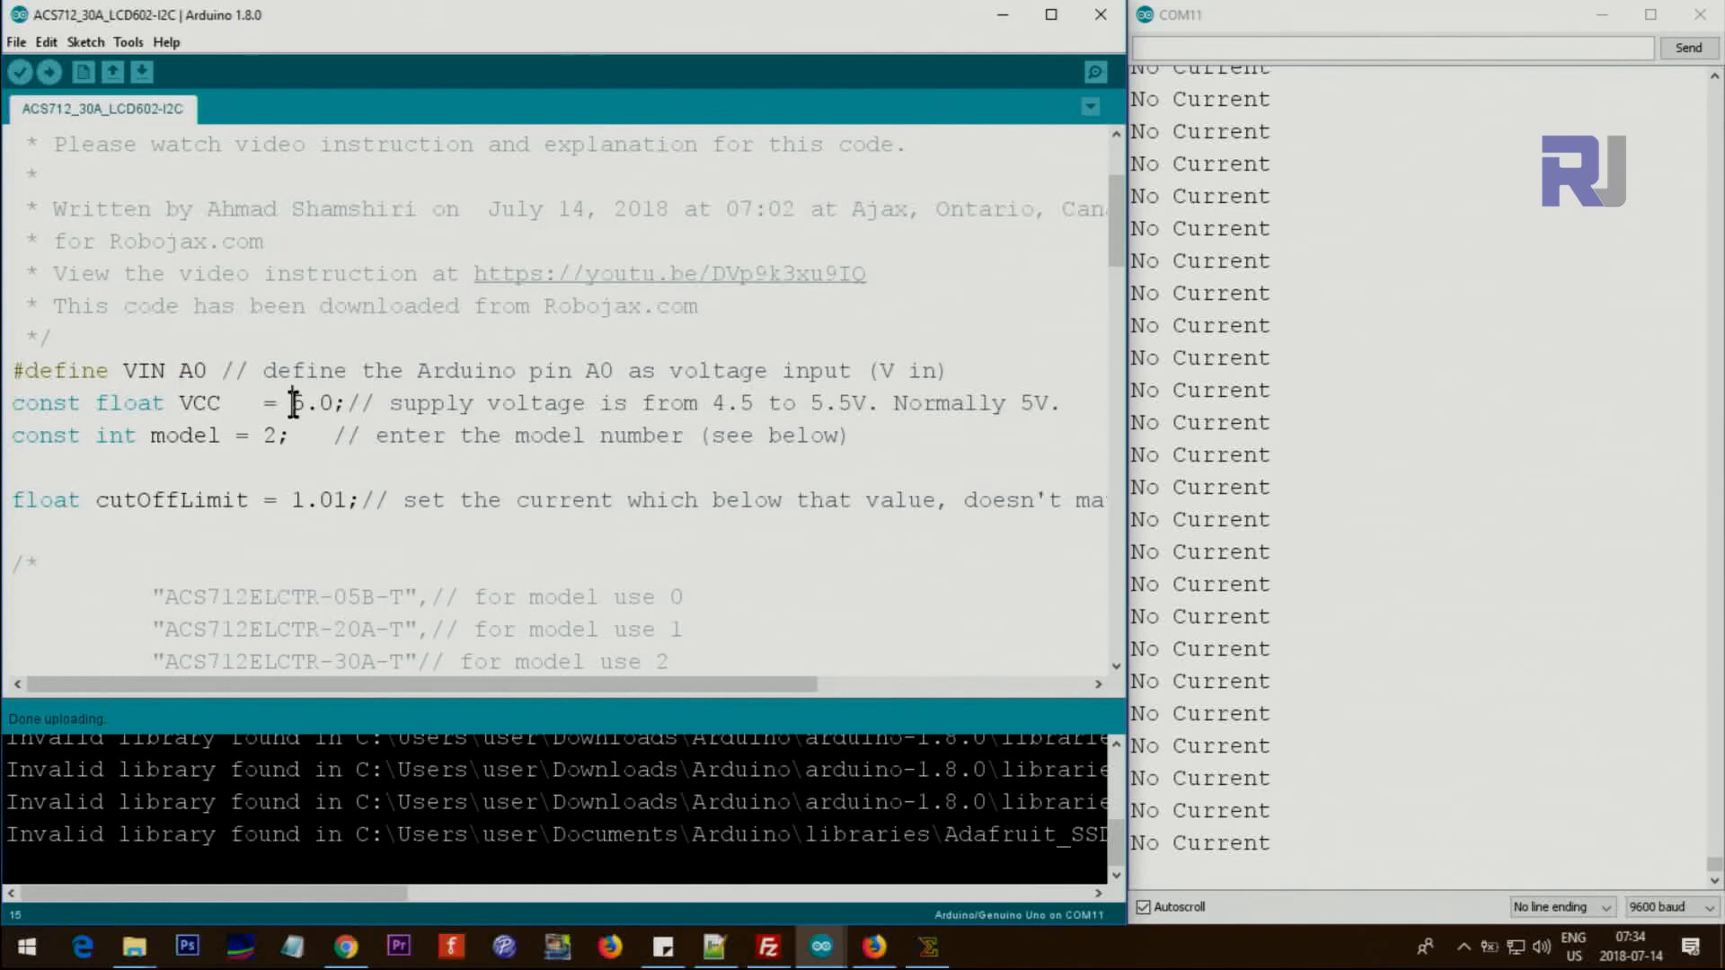
double_click(269, 436)
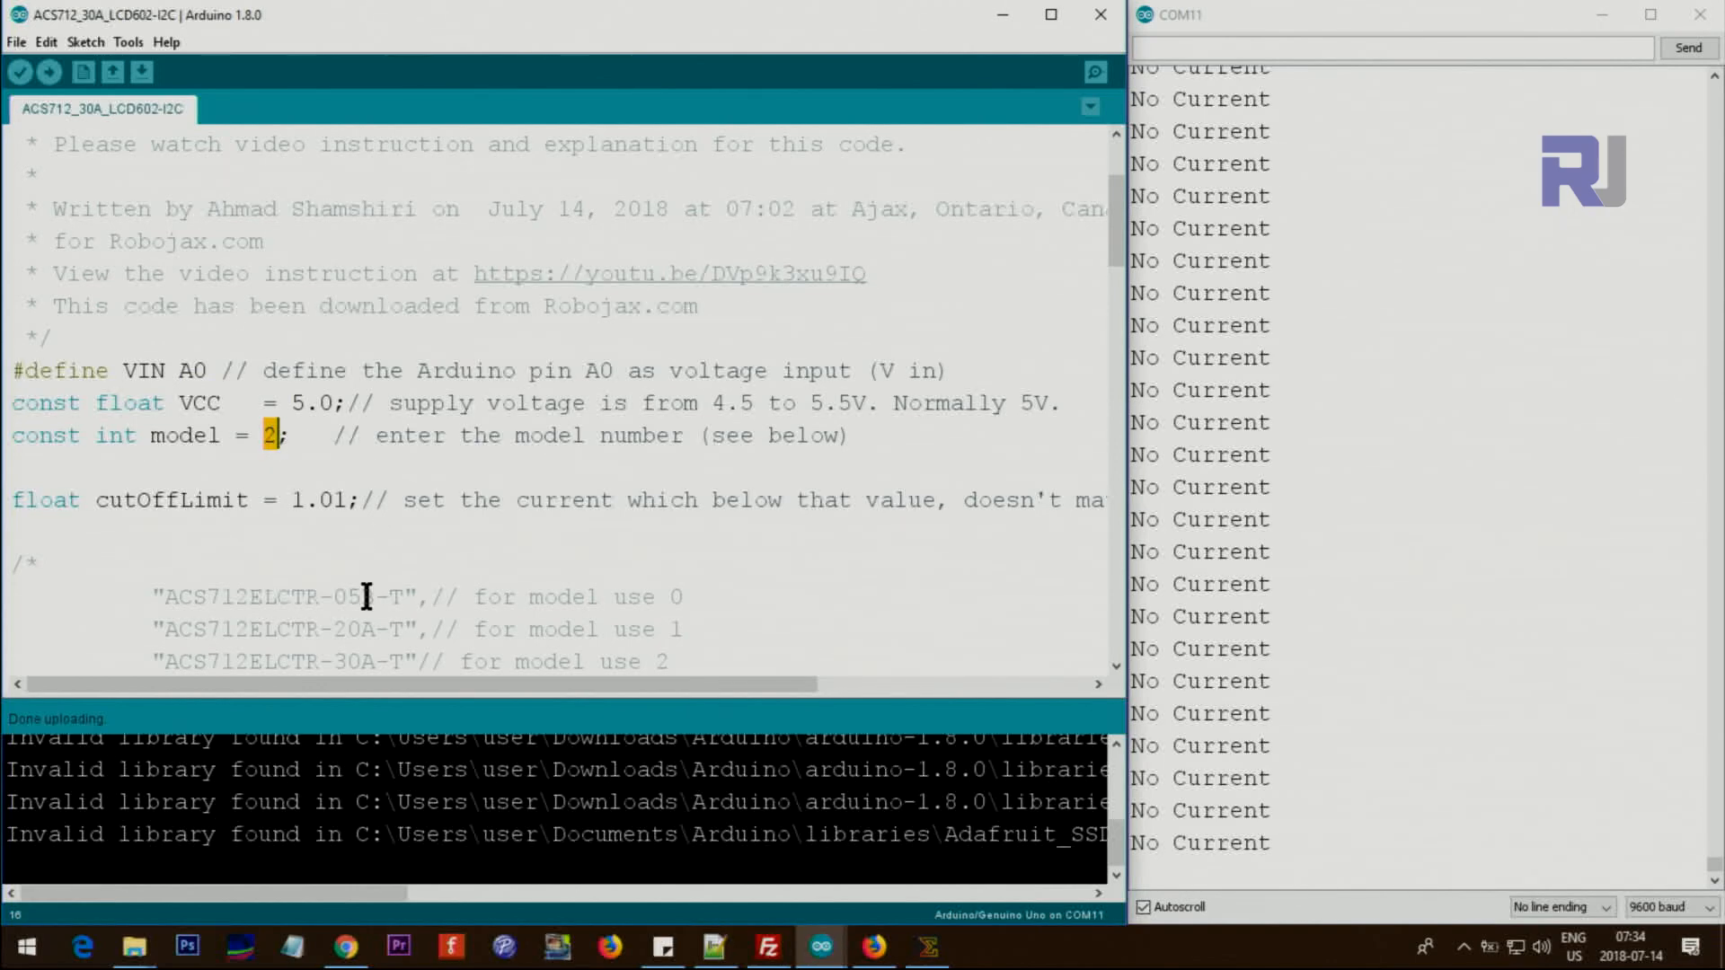
scroll(down, 3)
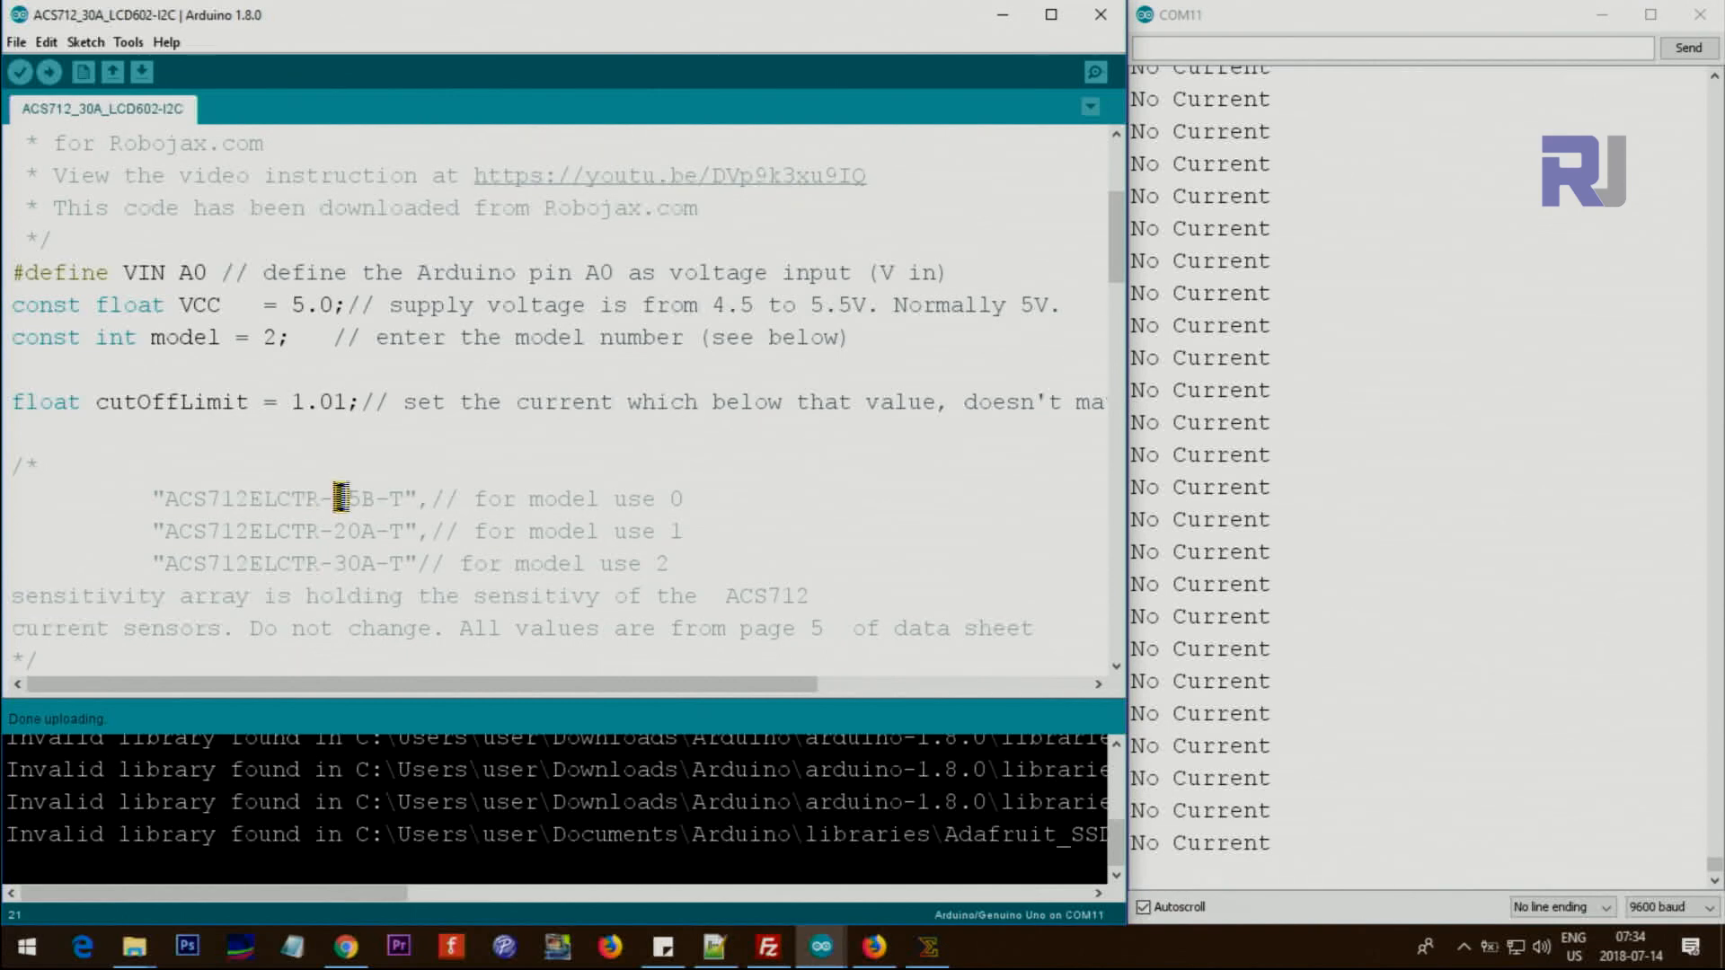
double_click(347, 499)
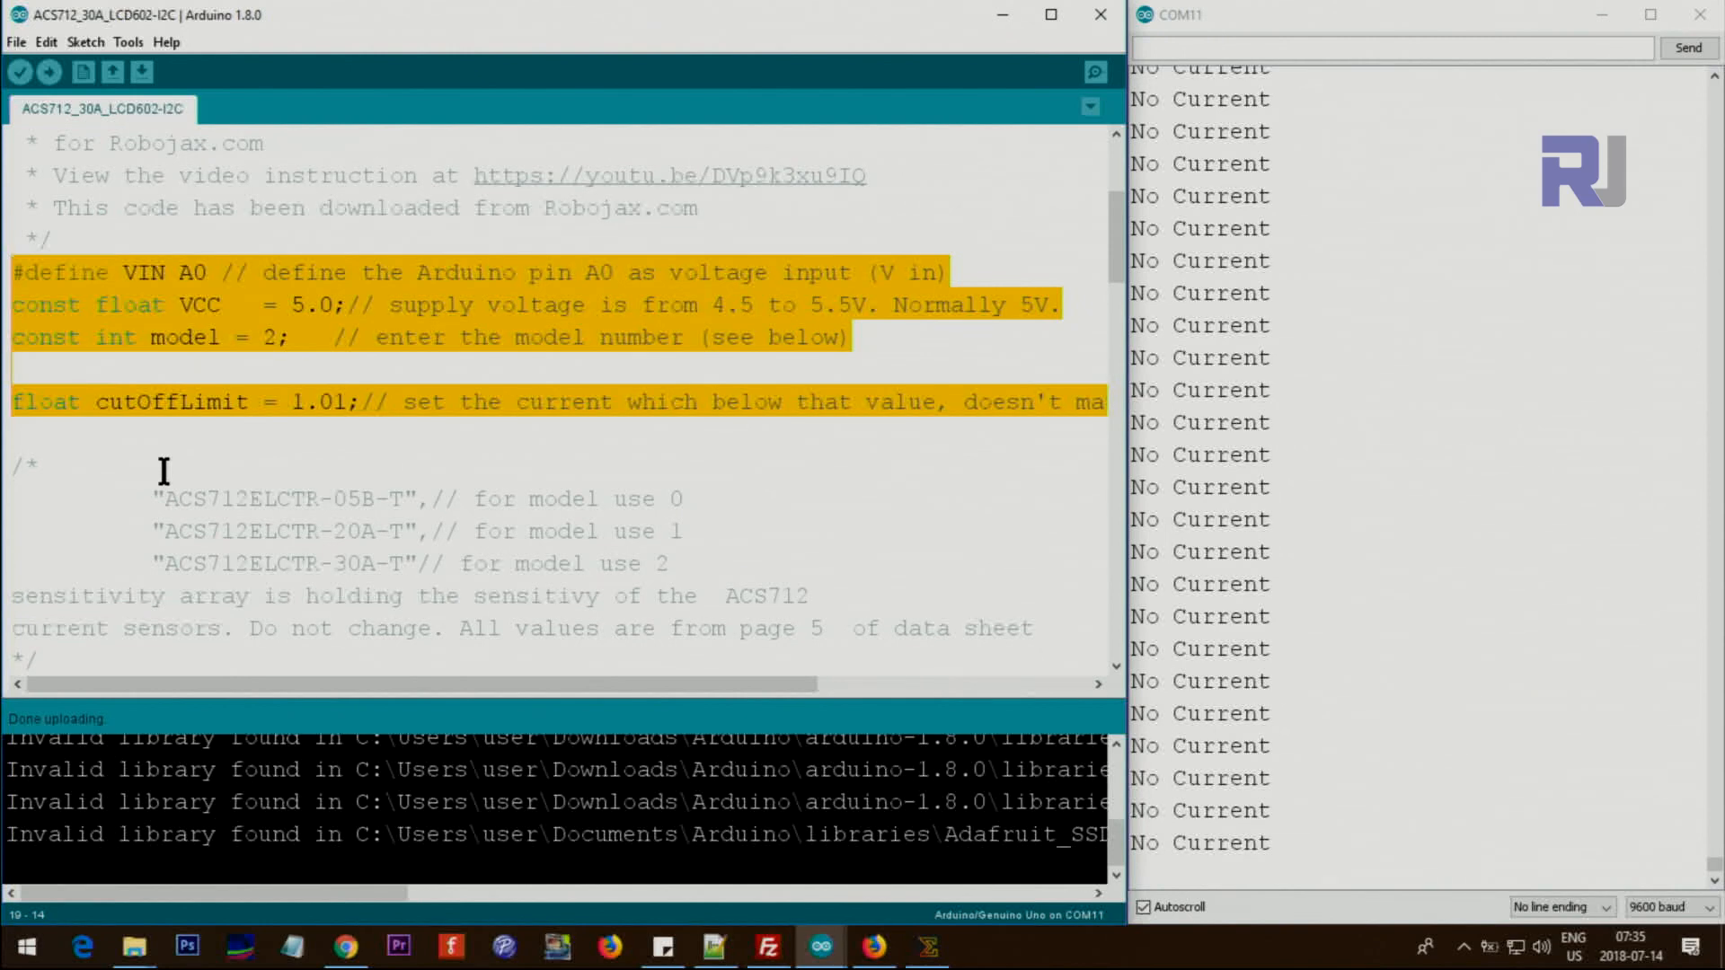
click(244, 402)
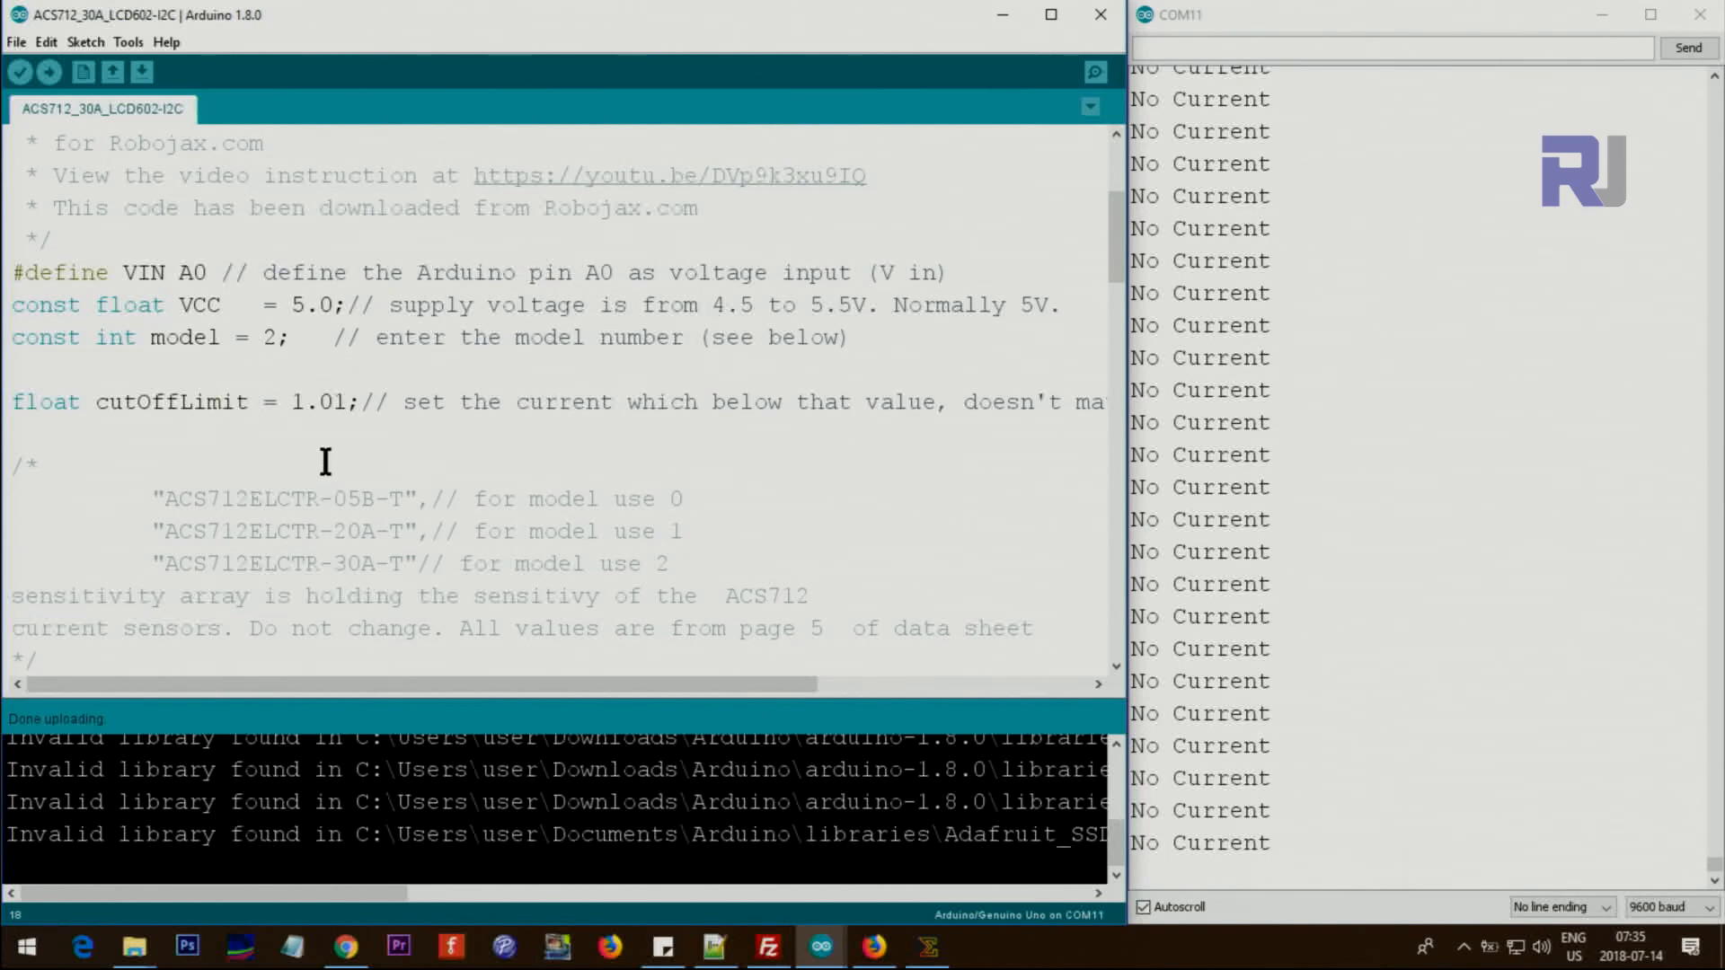
scroll(down, 3)
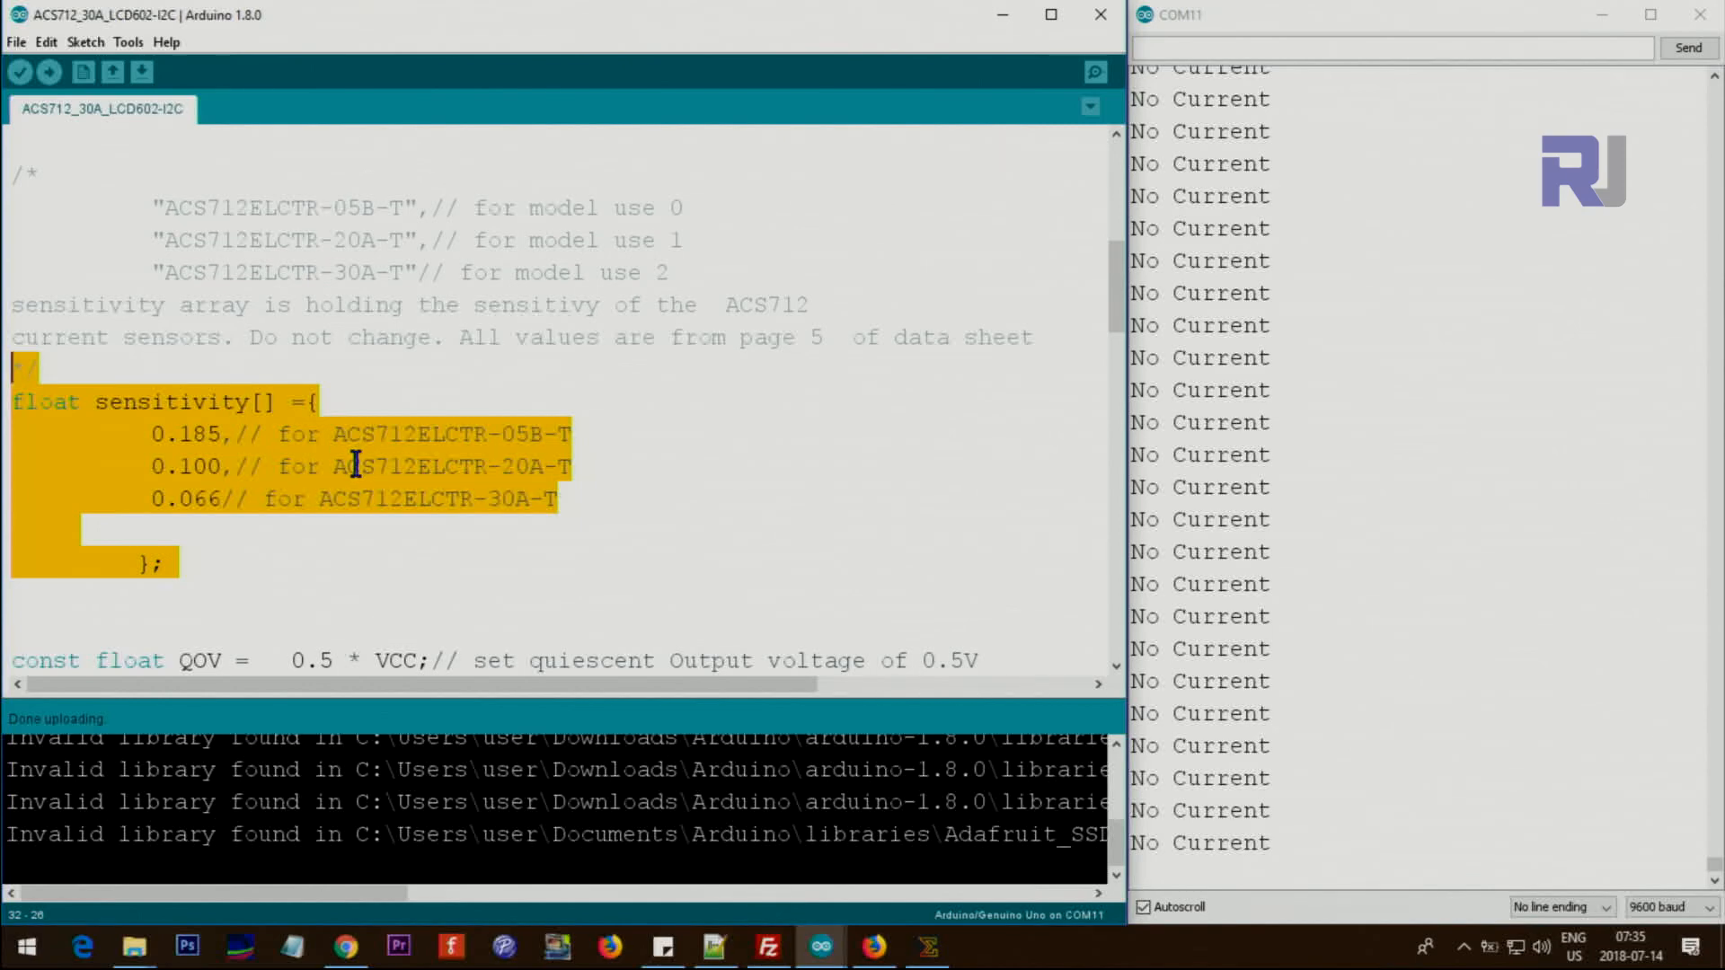
scroll(down, 3)
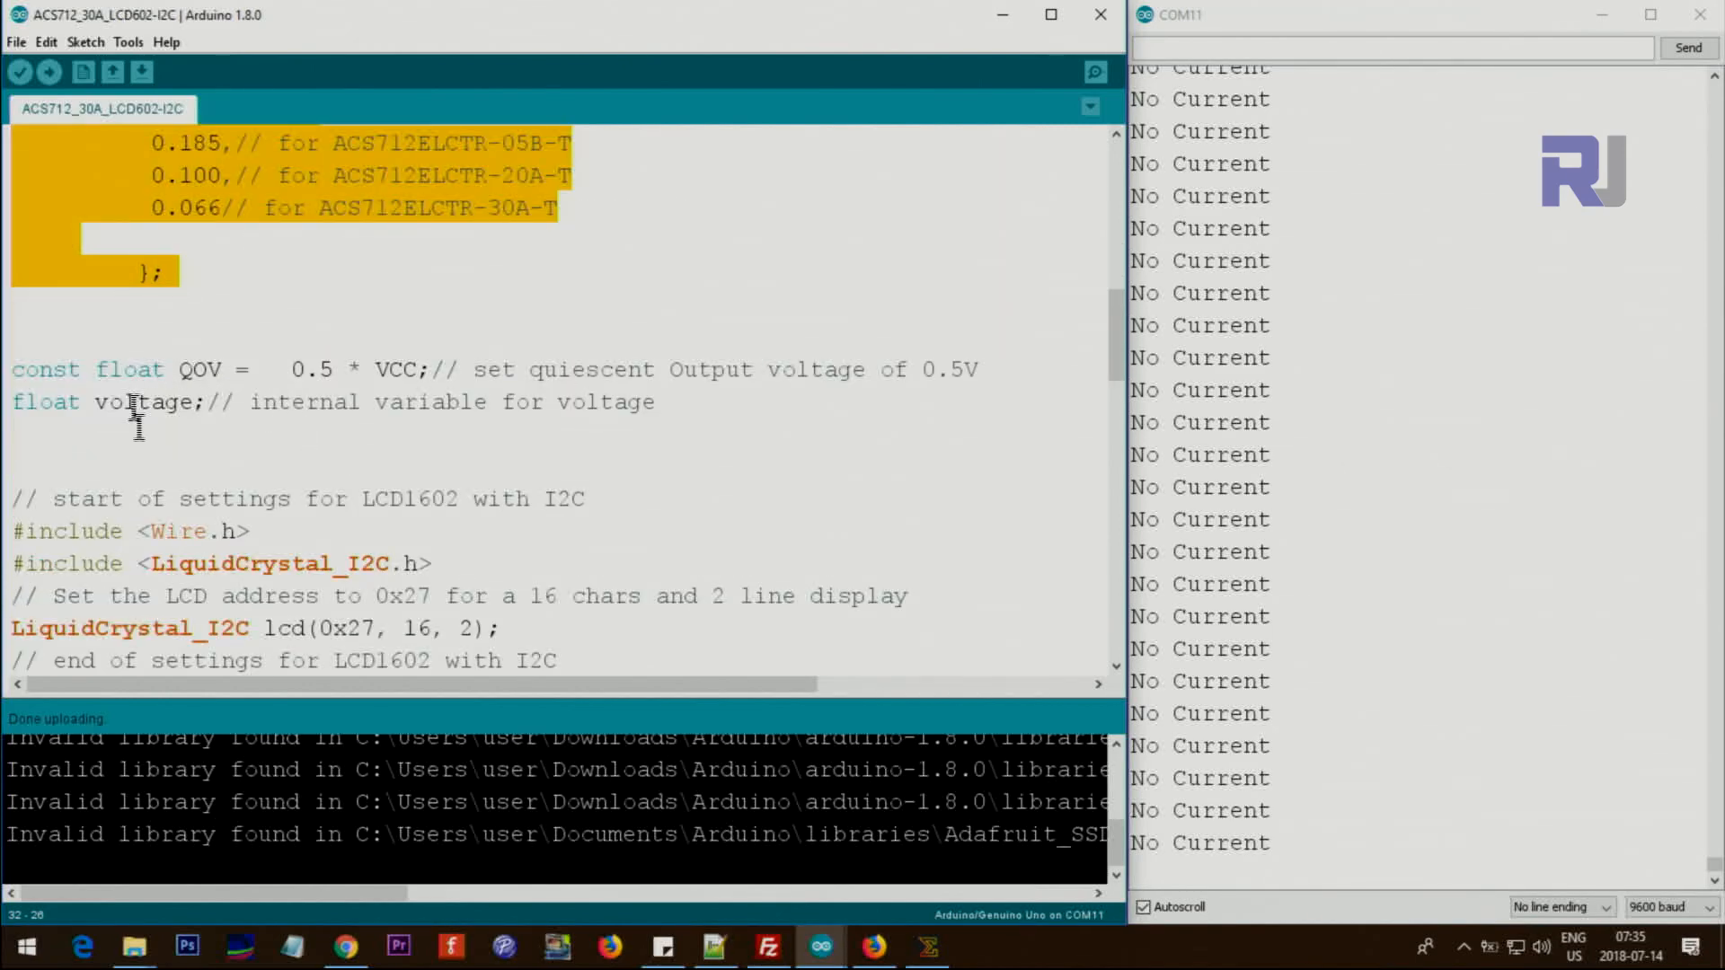
scroll(down, 3)
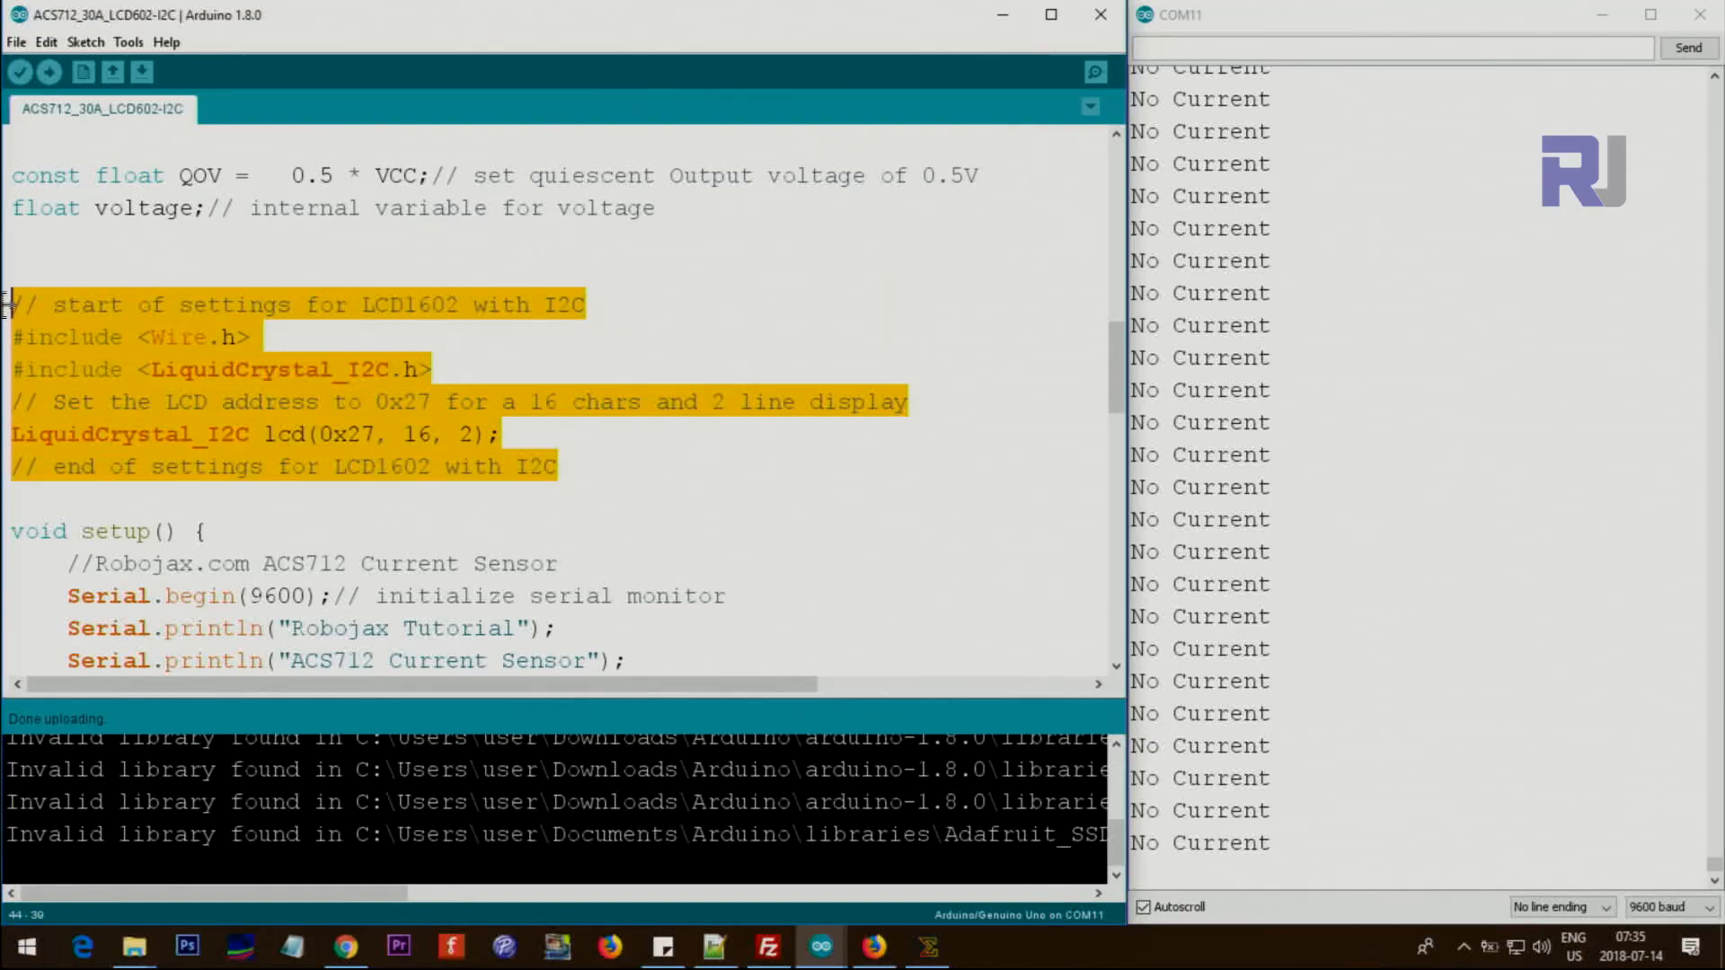
scroll(down, 3)
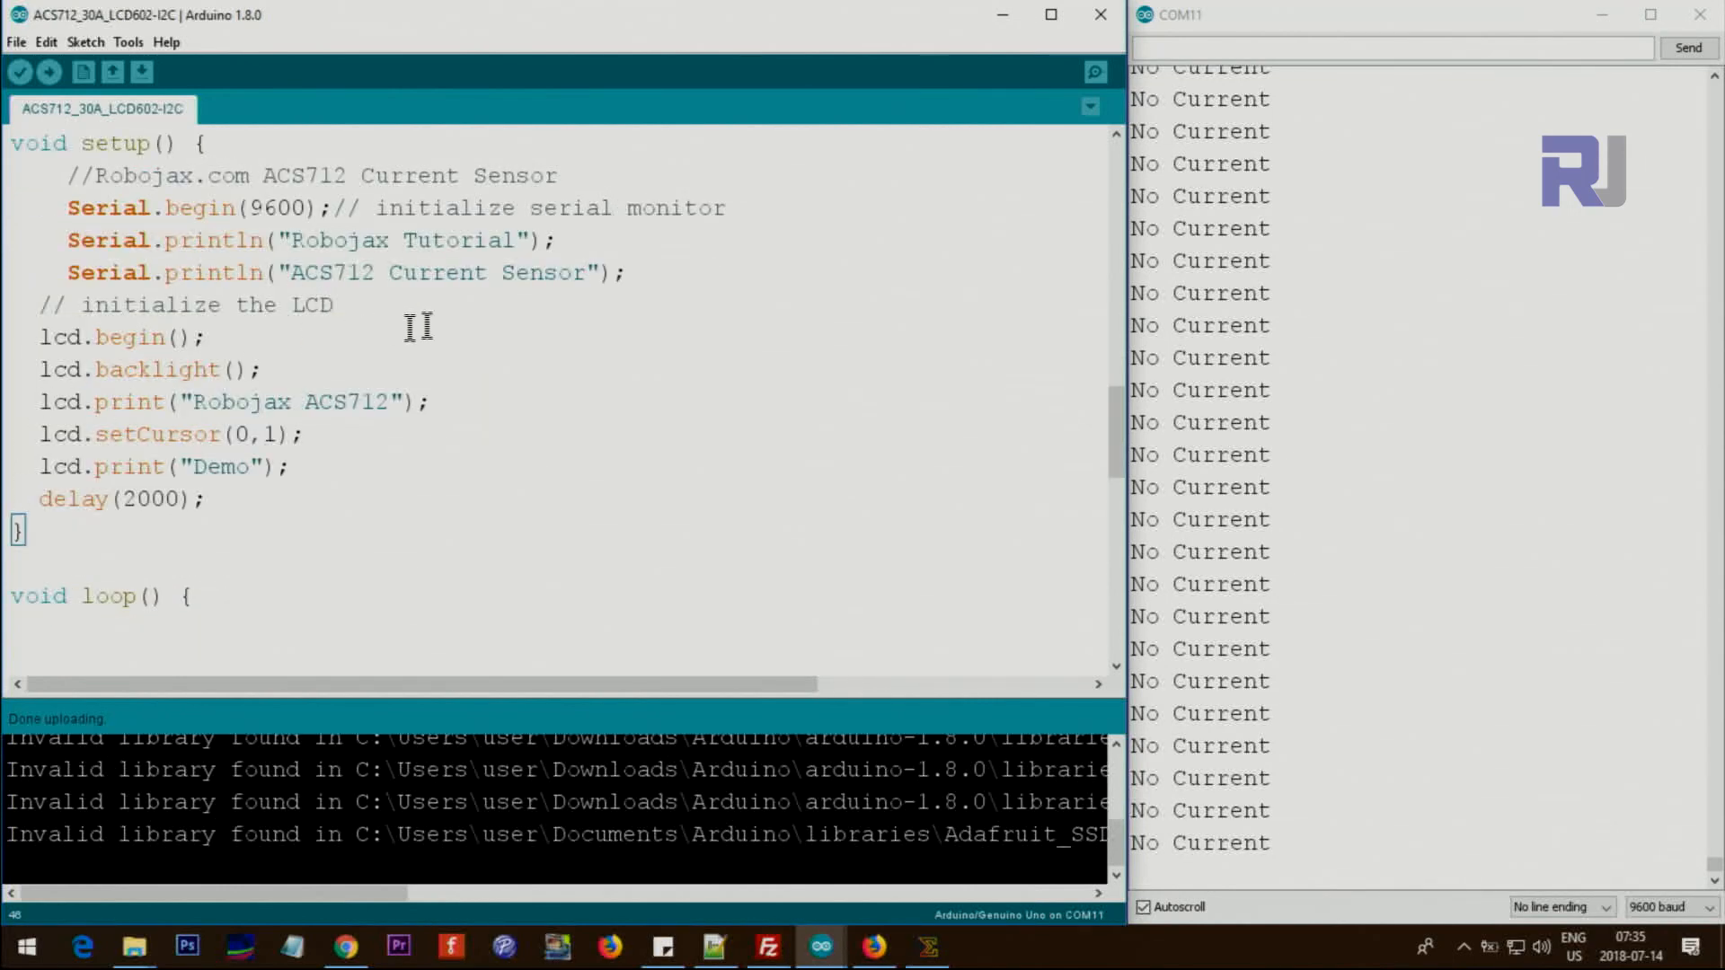
drag(68, 176, 281, 273)
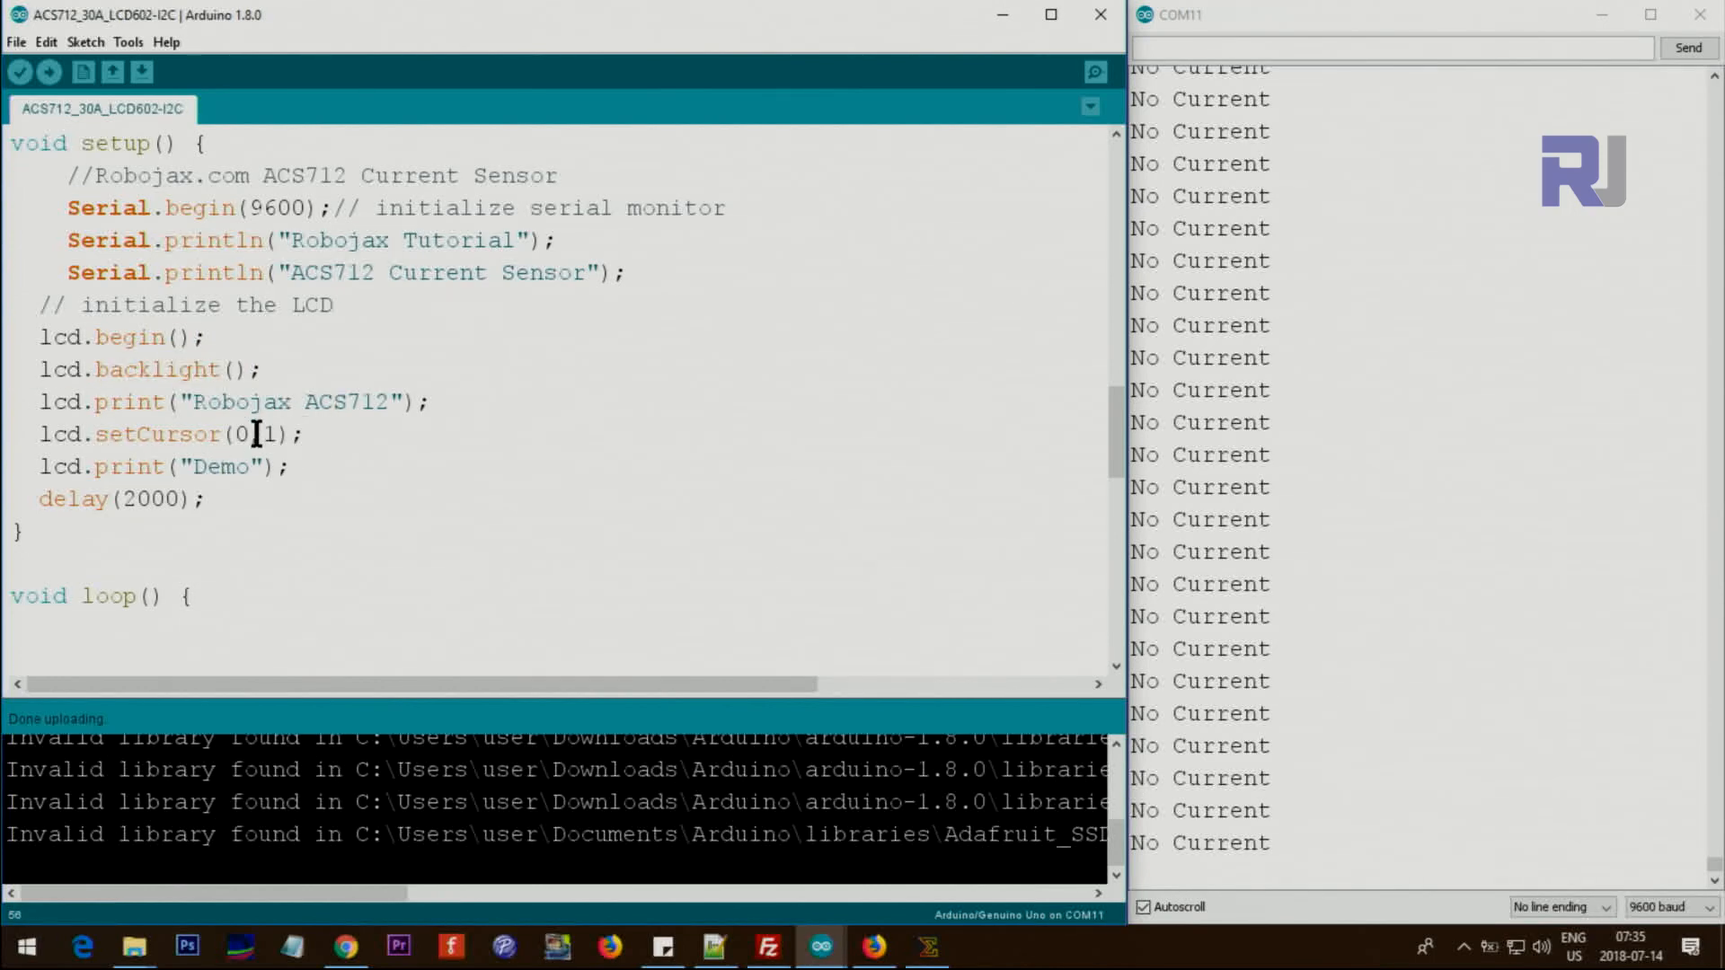
scroll(down, 3)
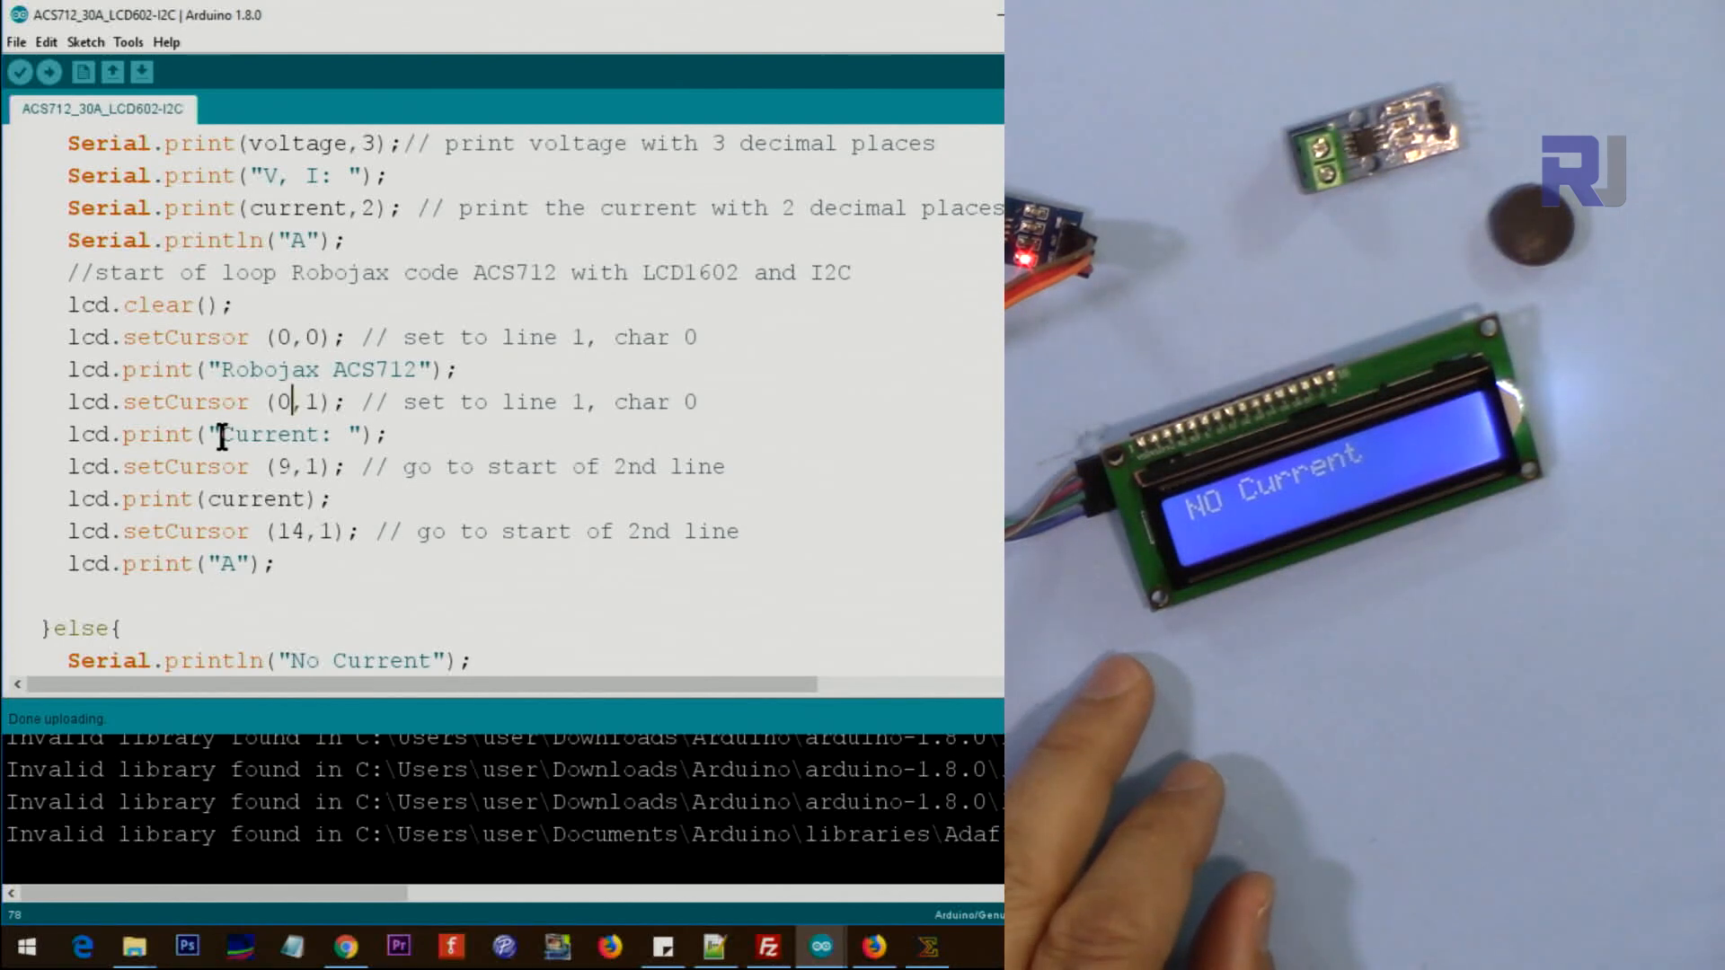
double_click(264, 433)
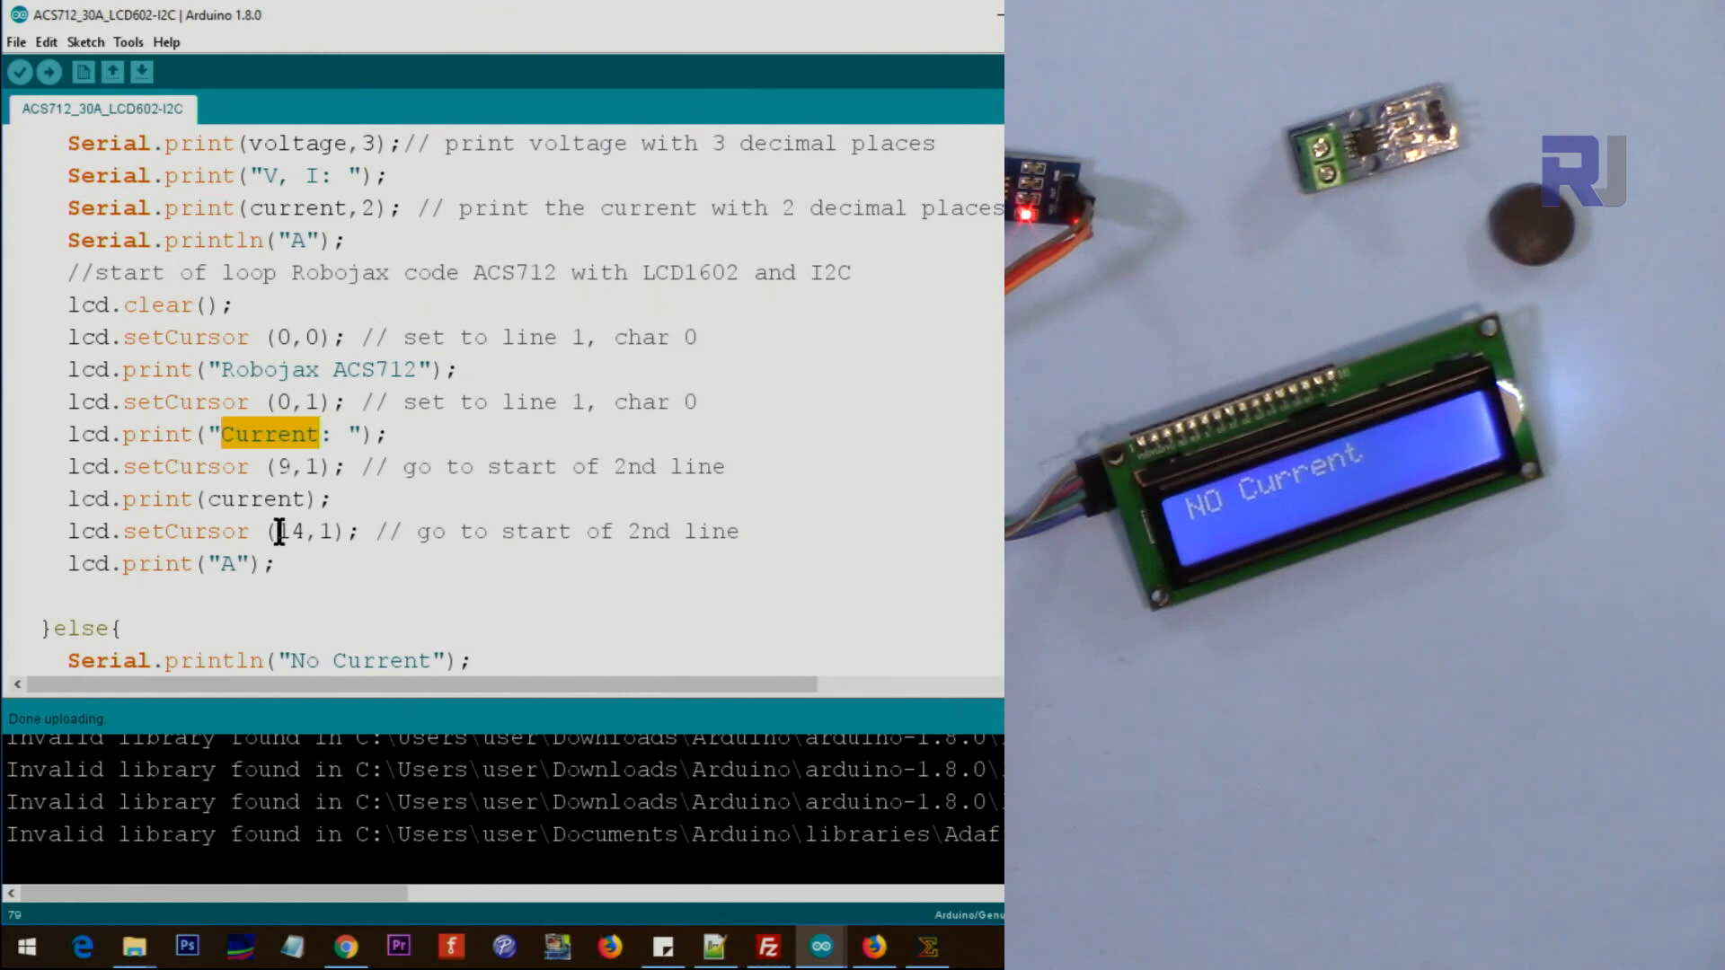
double_click(253, 499)
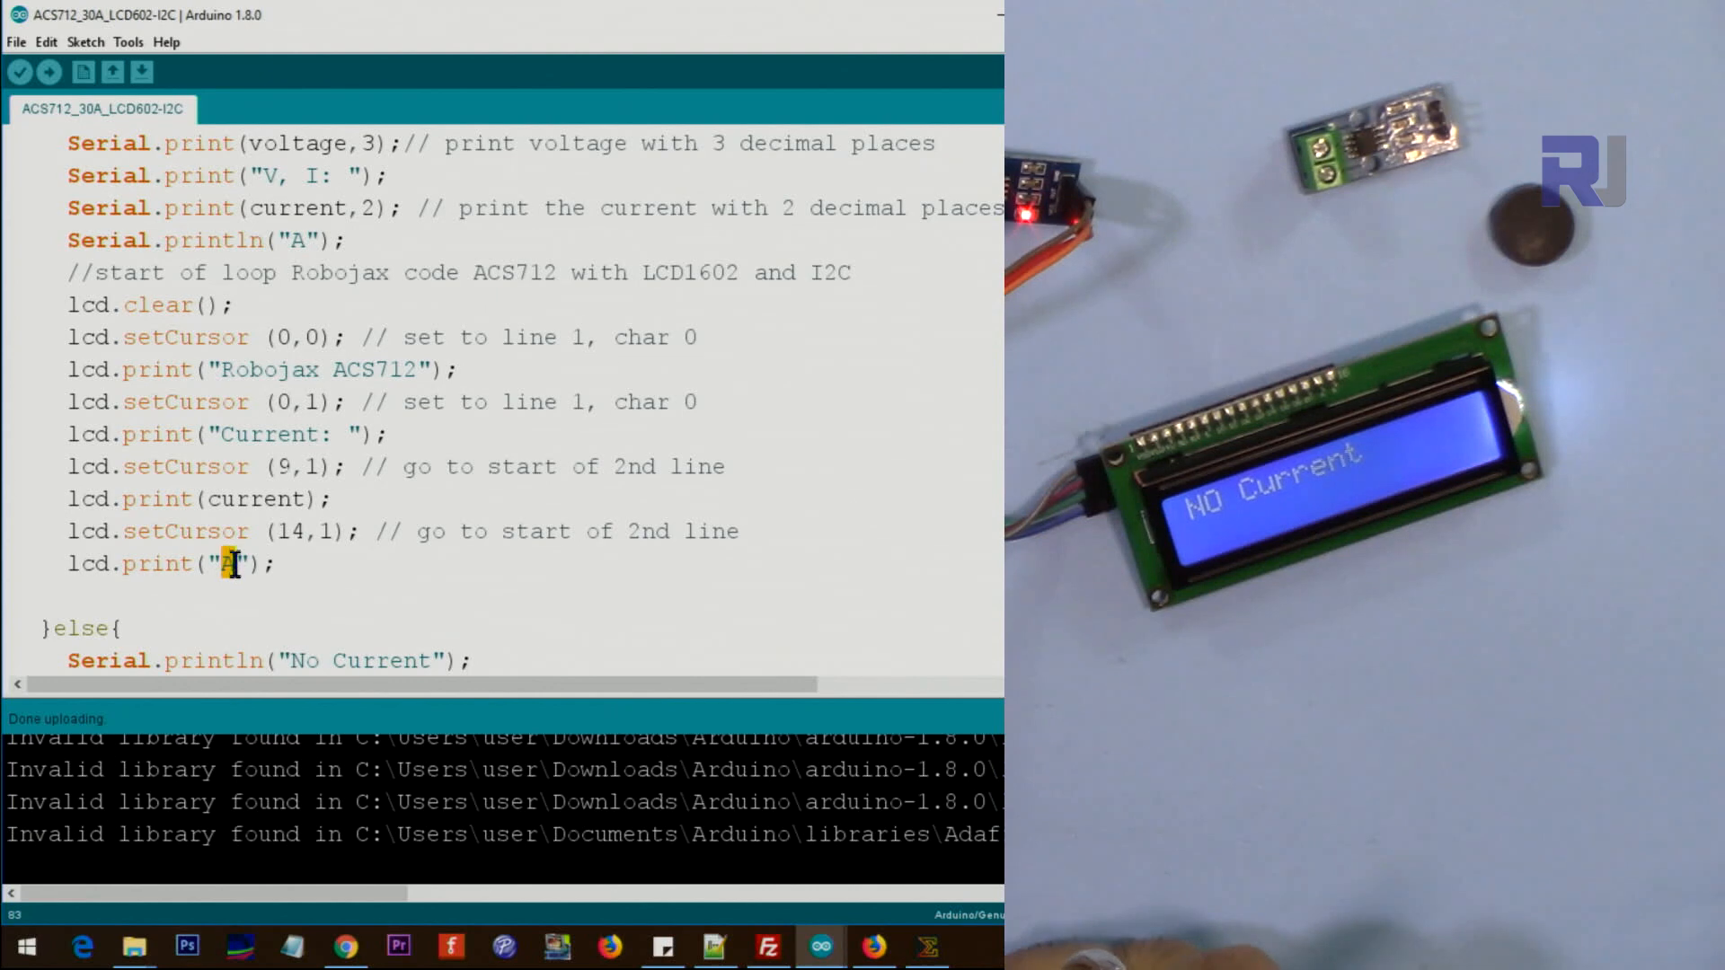
scroll(down, 3)
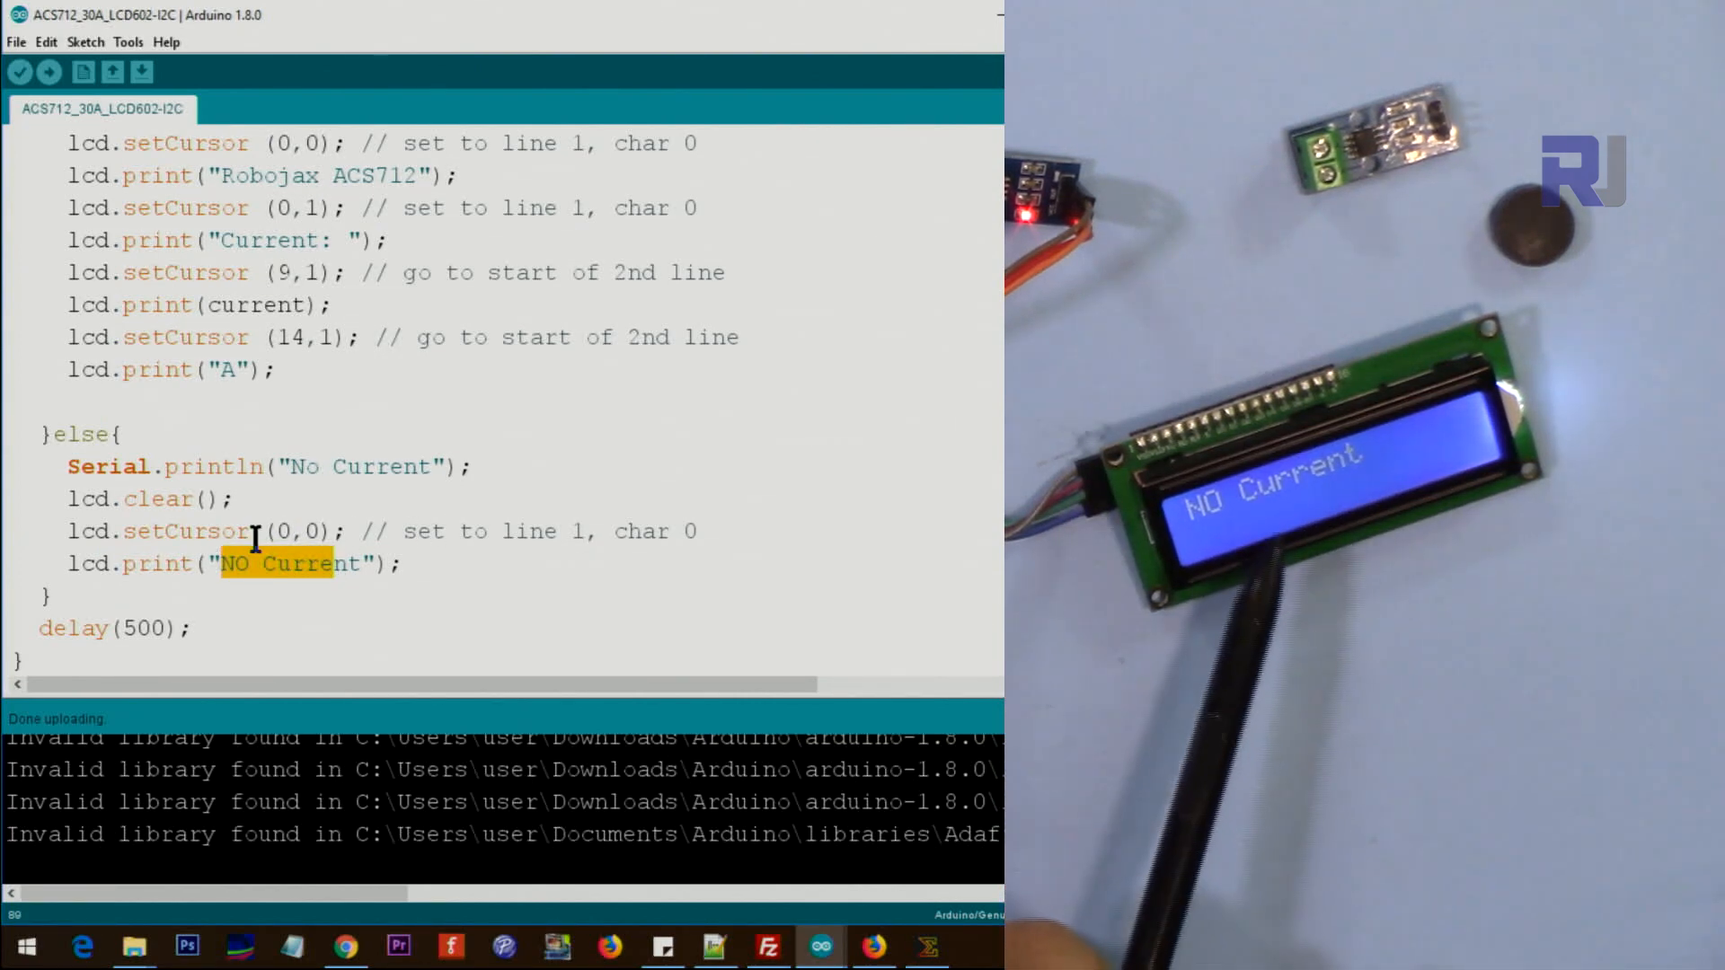
scroll(down, 3)
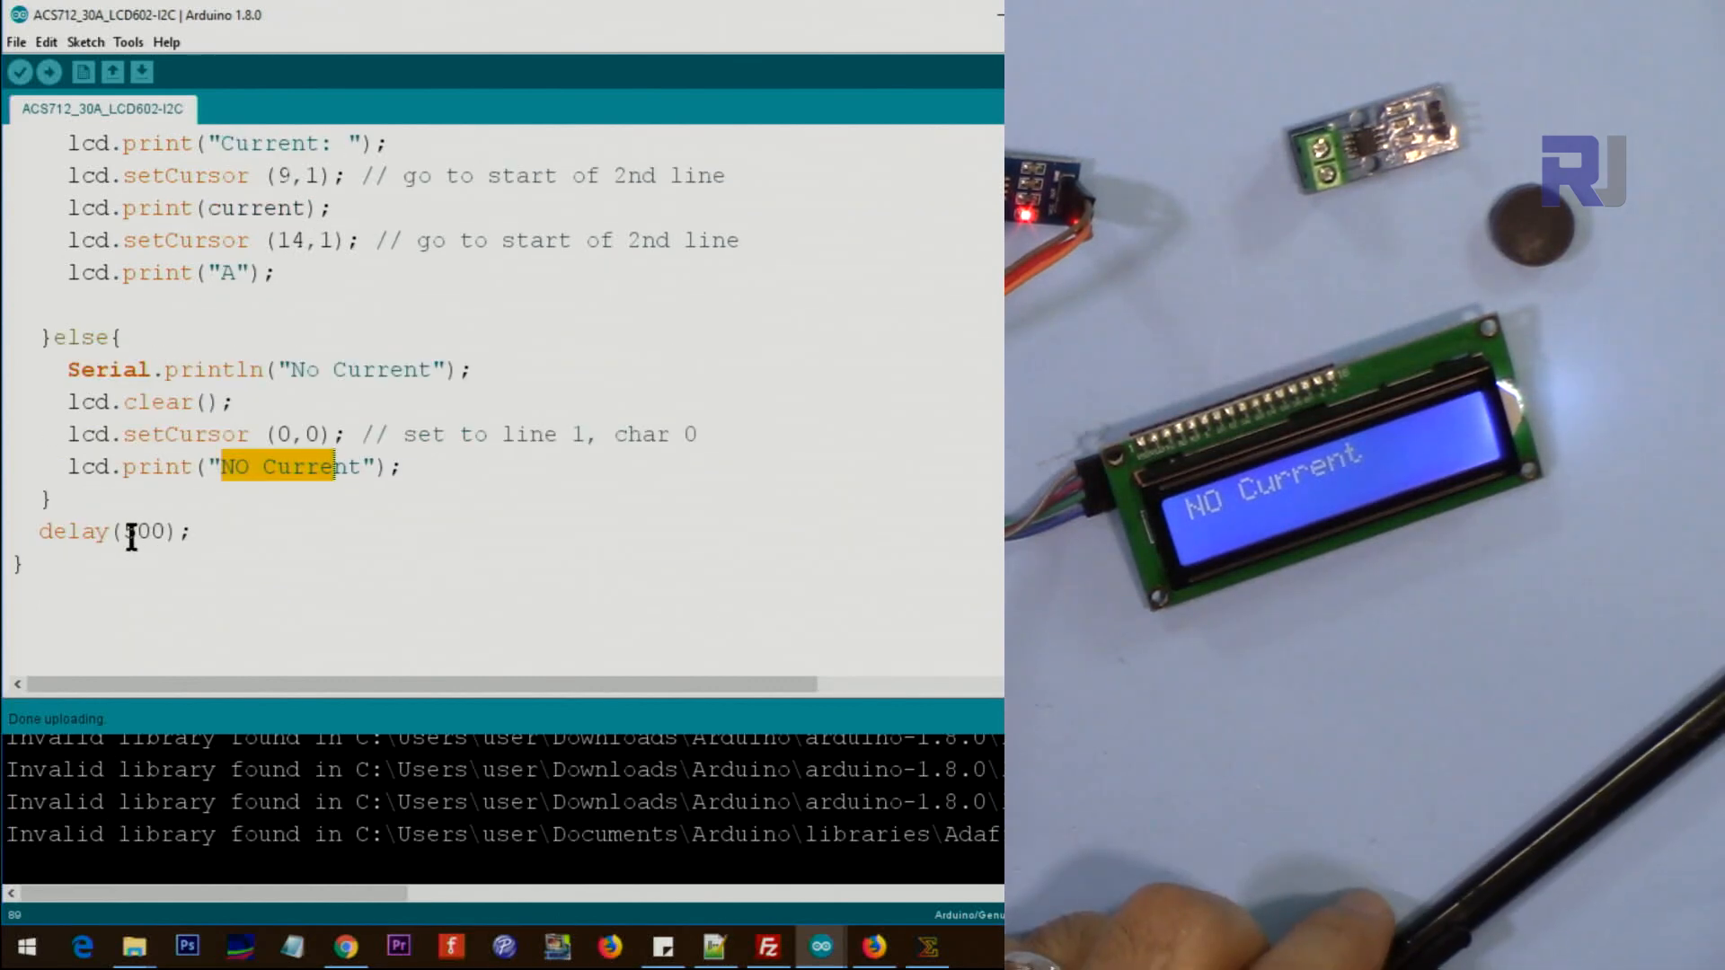